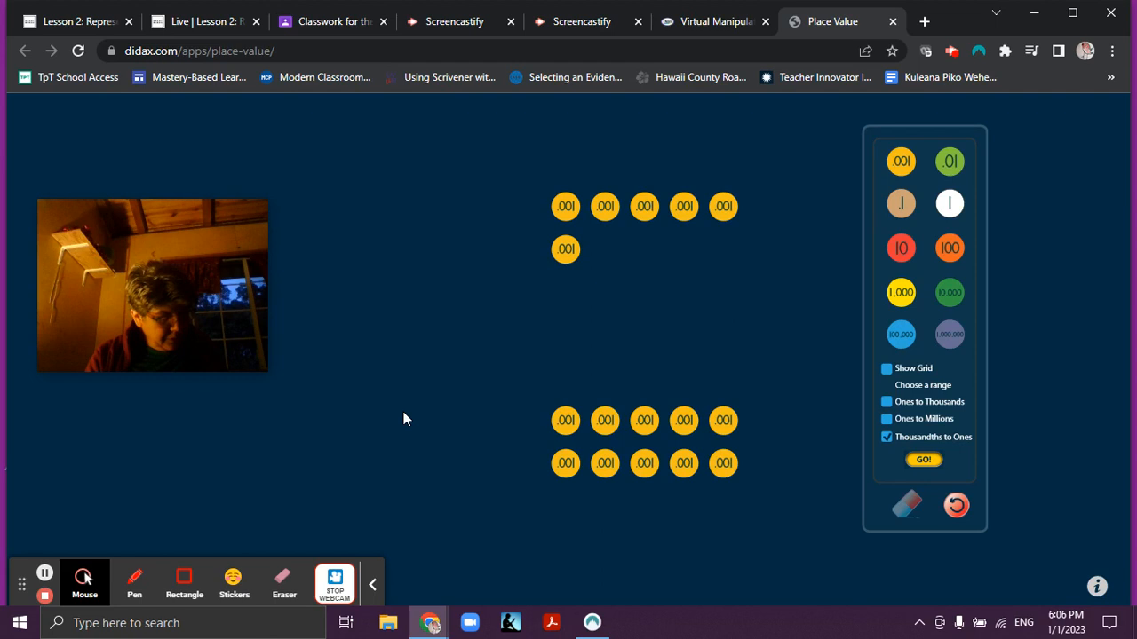
mouse_move(412, 346)
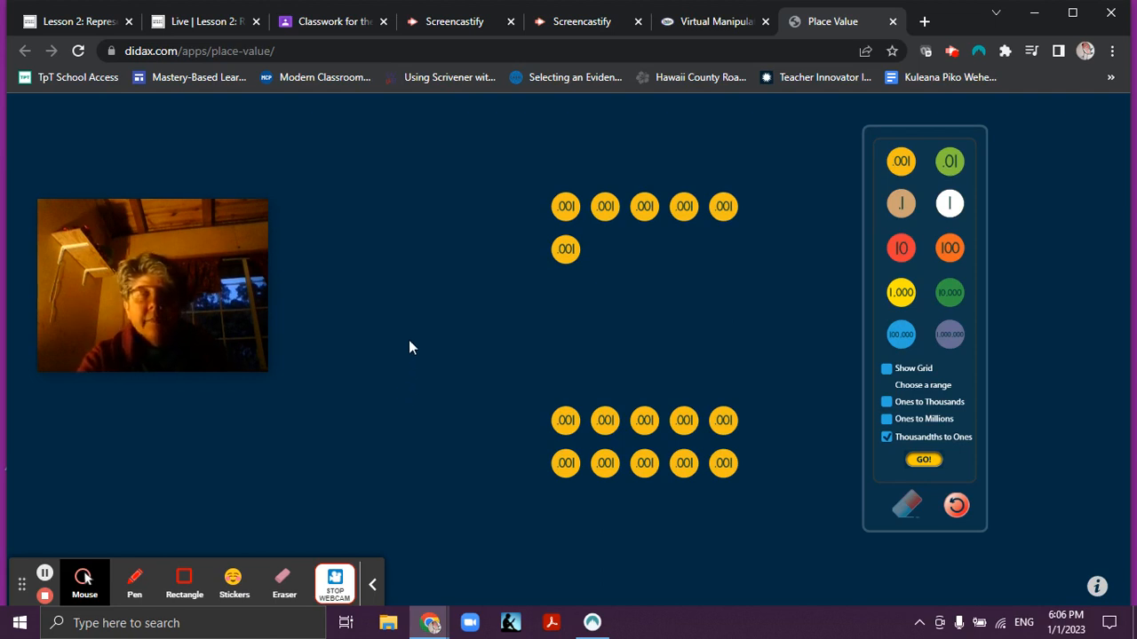
mouse_move(574, 229)
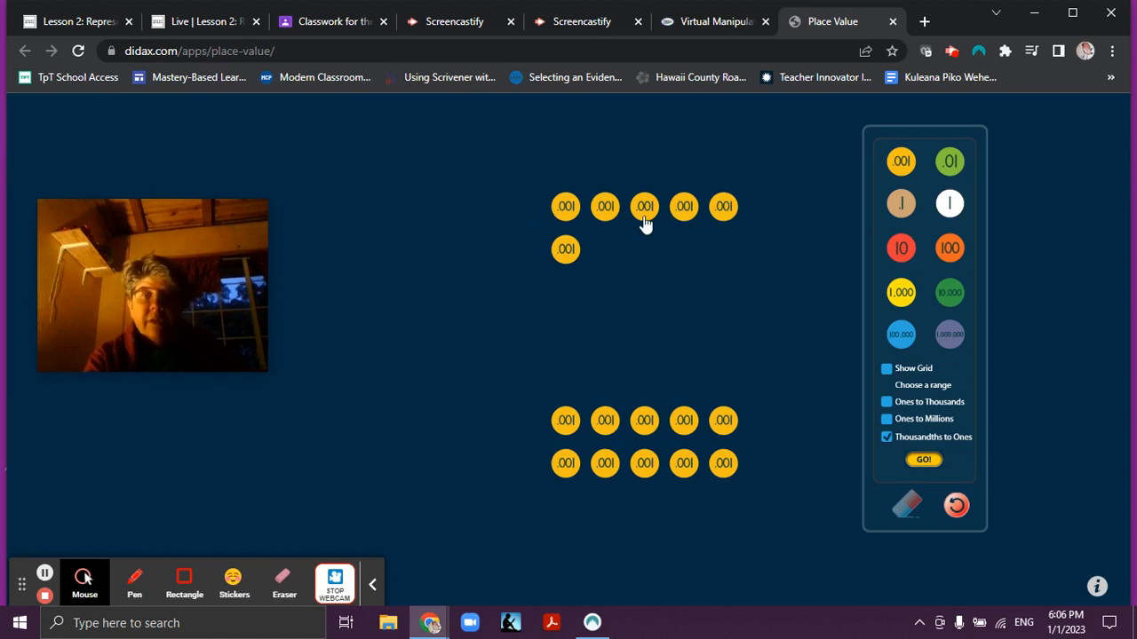
mouse_move(586, 270)
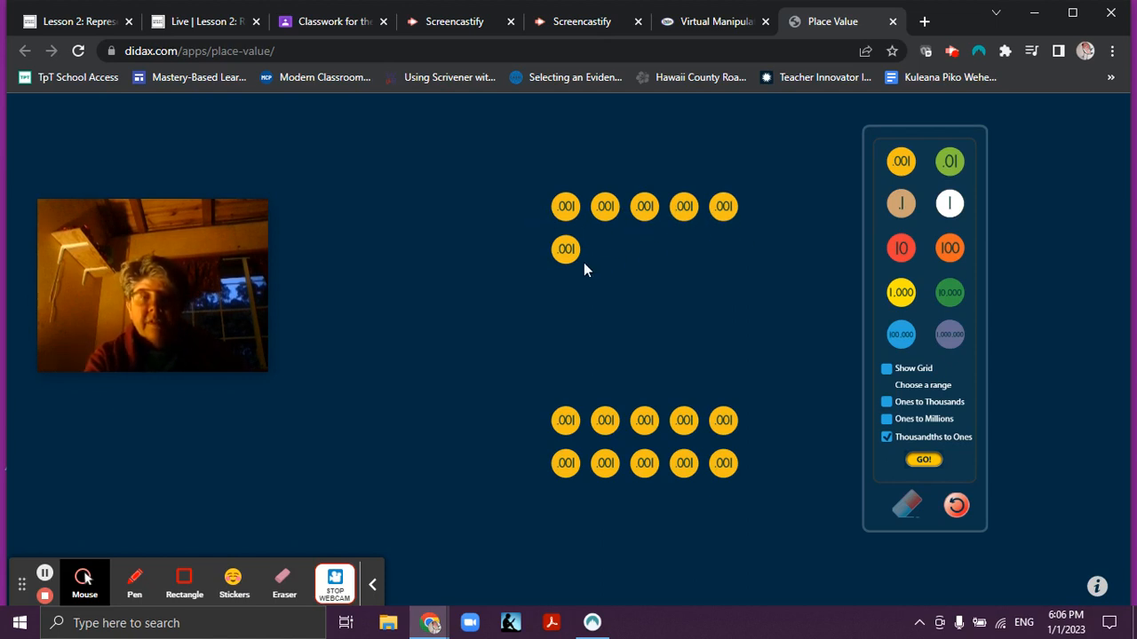
mouse_move(559, 219)
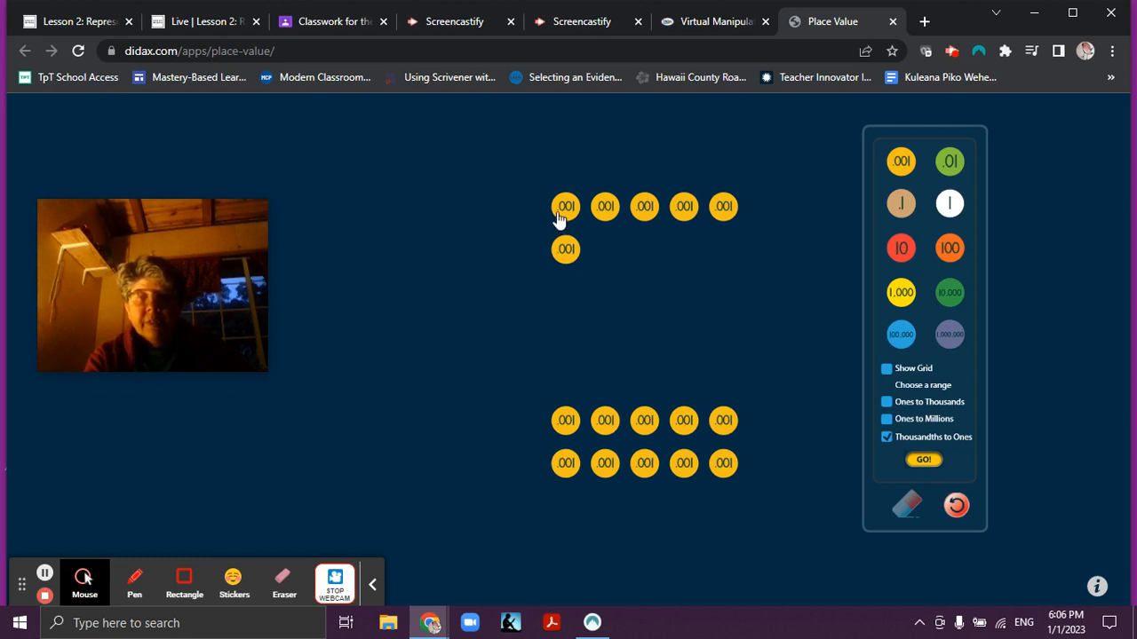
mouse_move(635, 269)
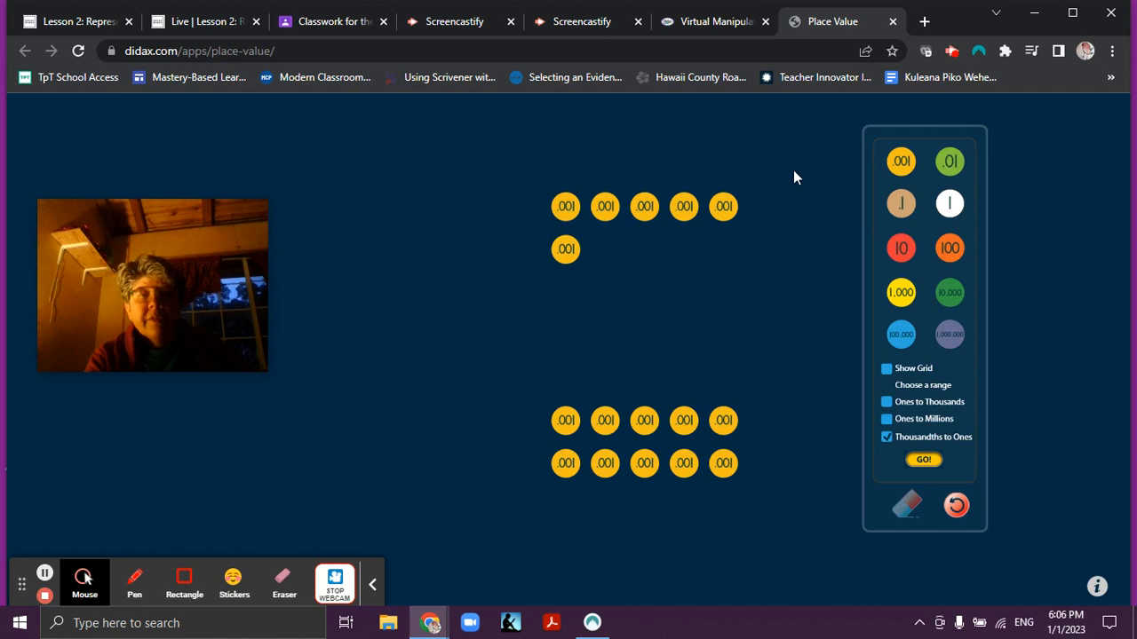
mouse_move(718, 213)
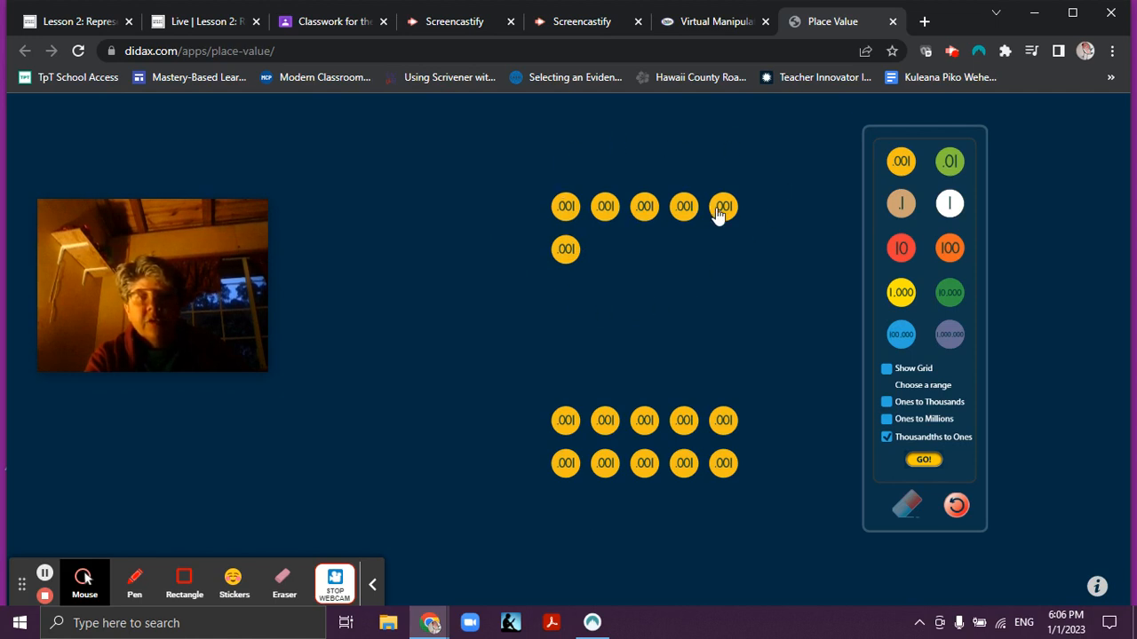
mouse_move(658, 209)
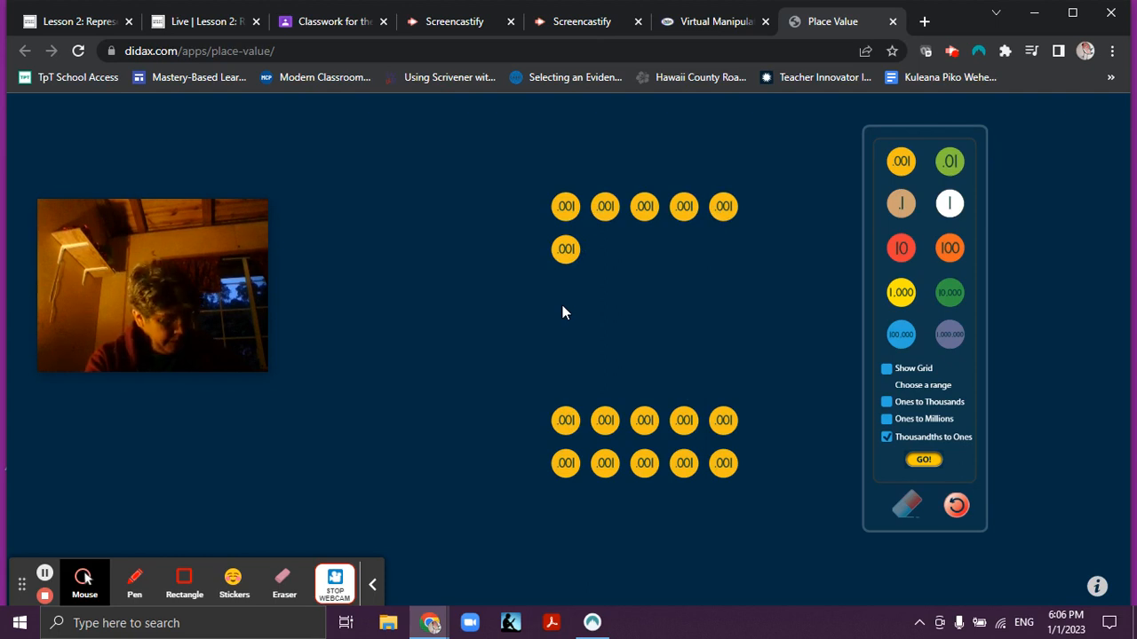
mouse_move(449, 365)
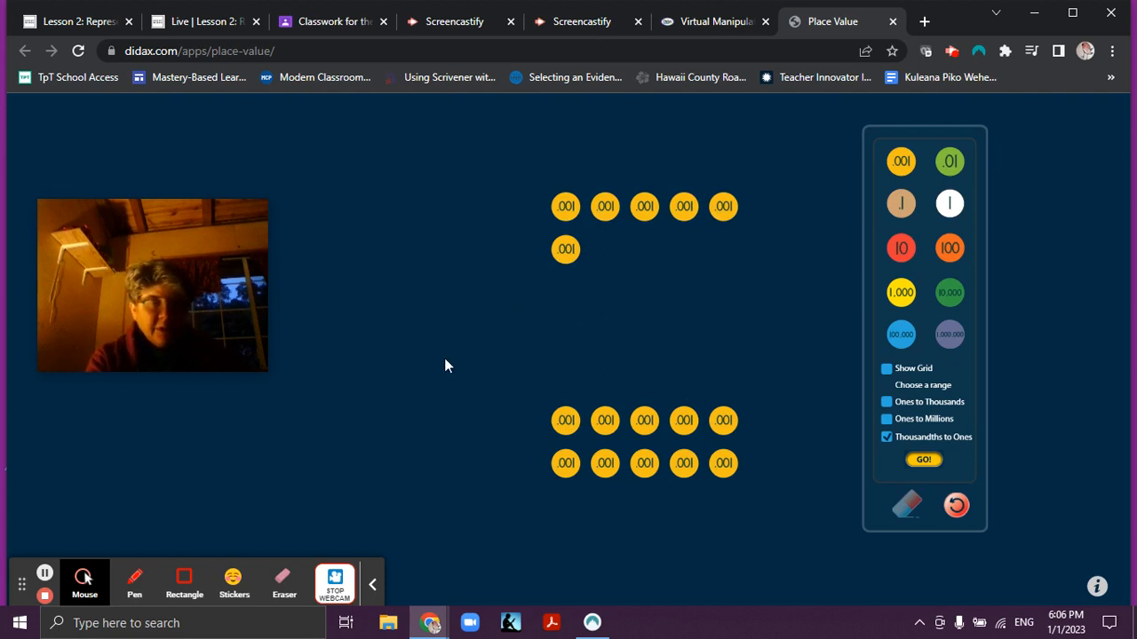
mouse_move(357, 423)
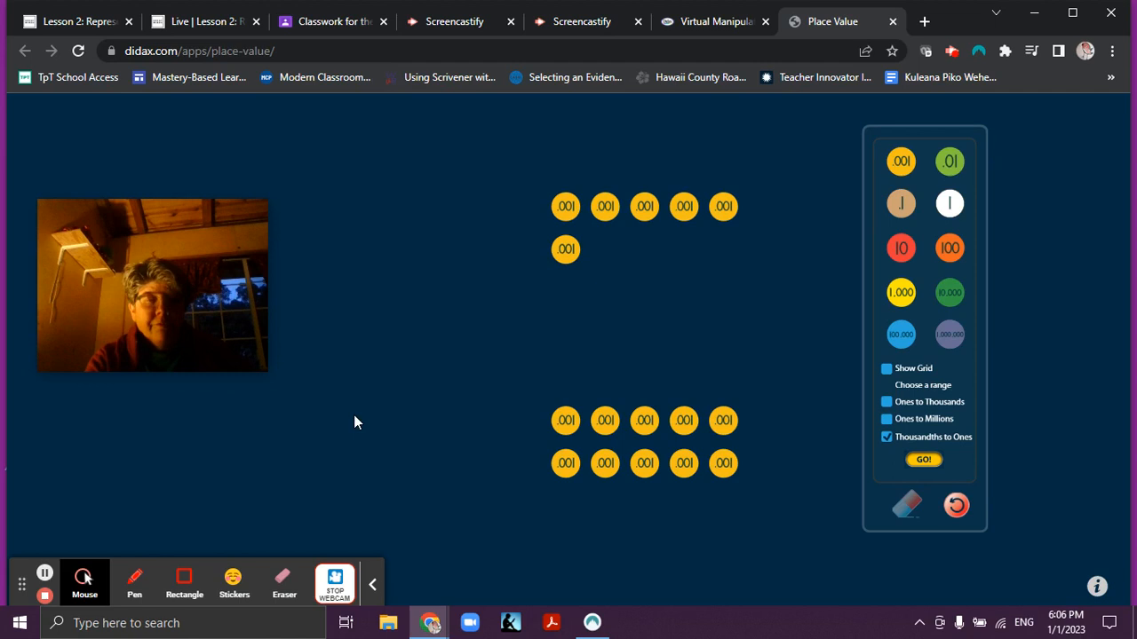
mouse_move(134, 578)
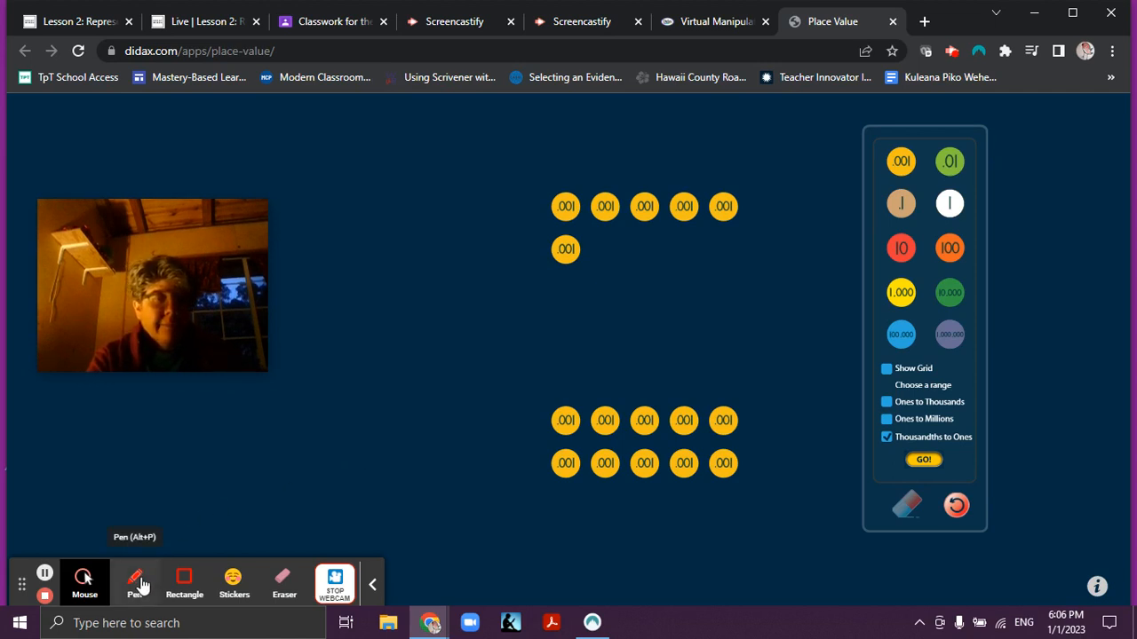
- Handwrite the fraction 6/1000 in red beside the discs
left_click(136, 576)
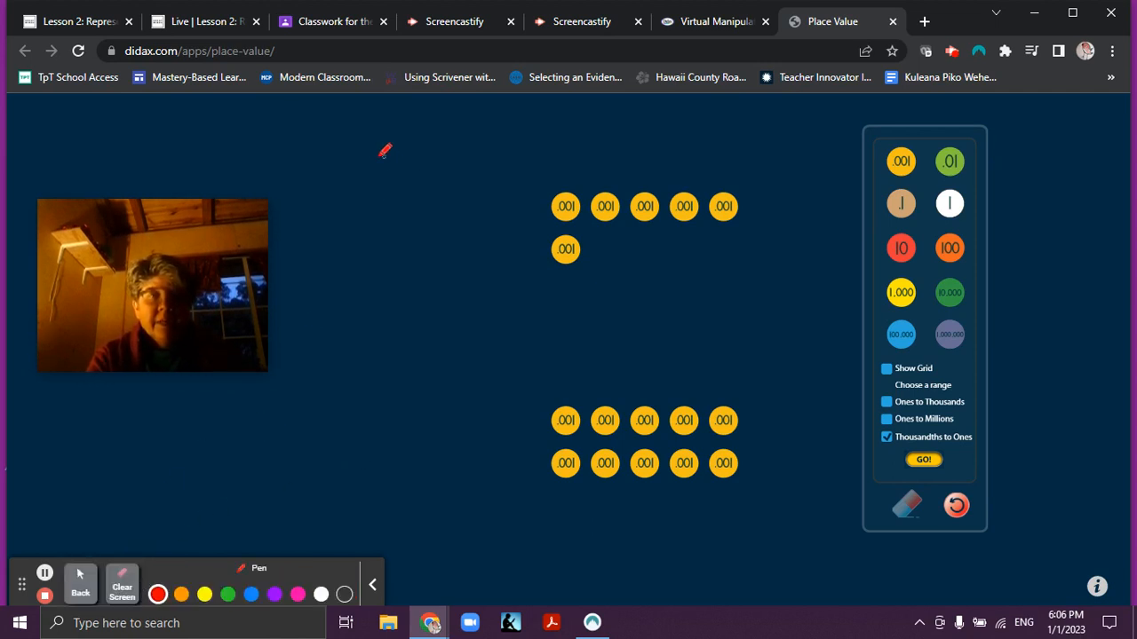
left_click_drag(351, 142, 360, 174)
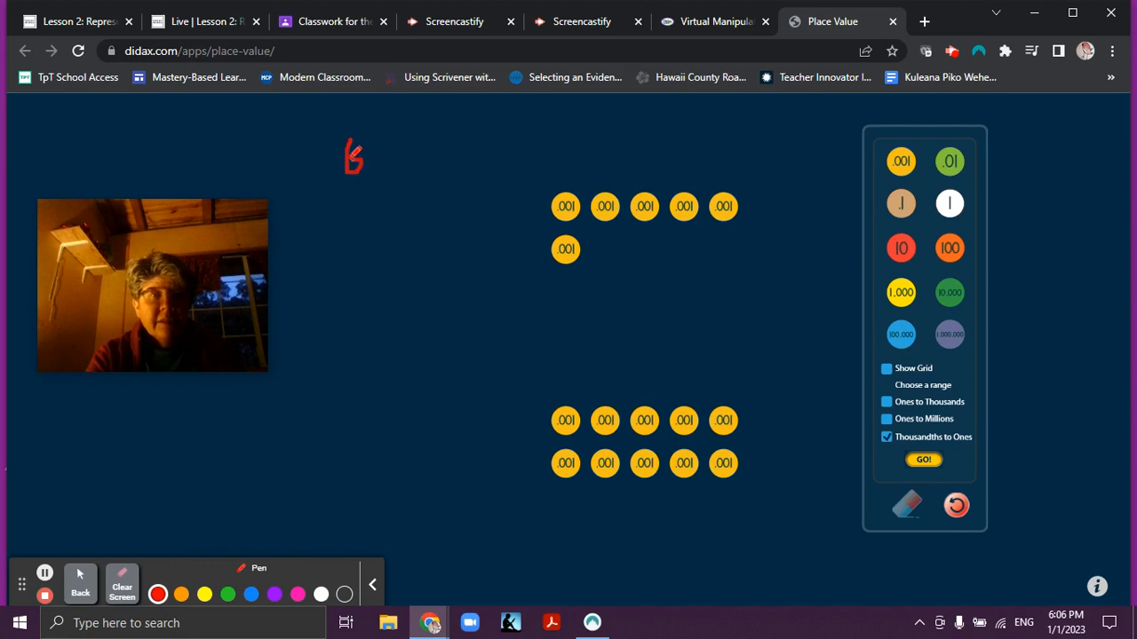
left_click_drag(355, 160, 347, 186)
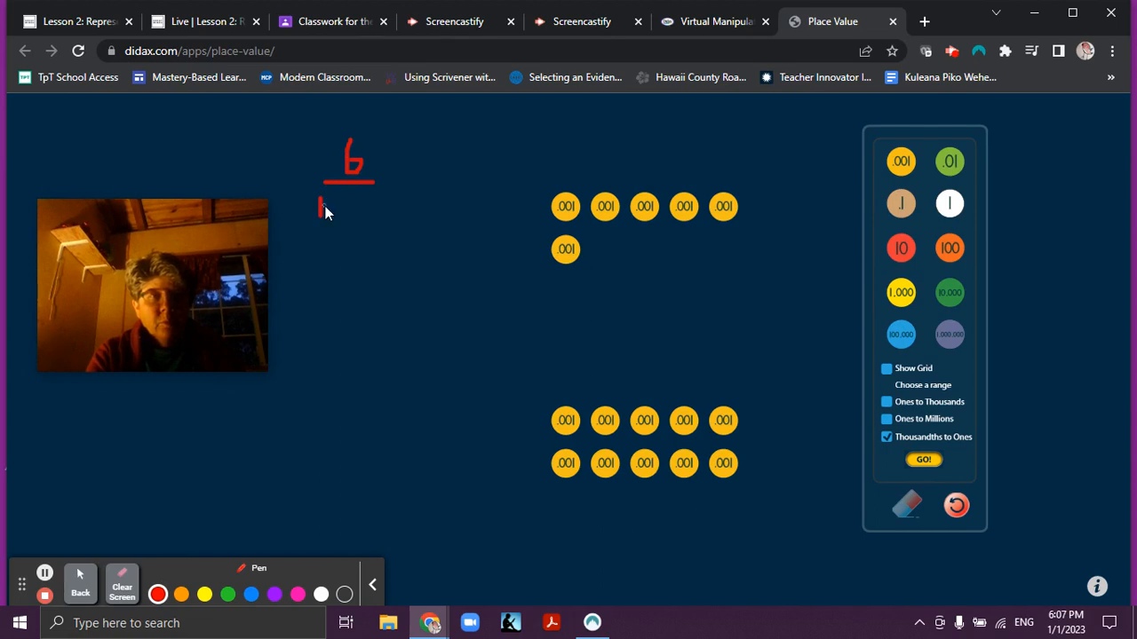
left_click_drag(320, 200, 346, 213)
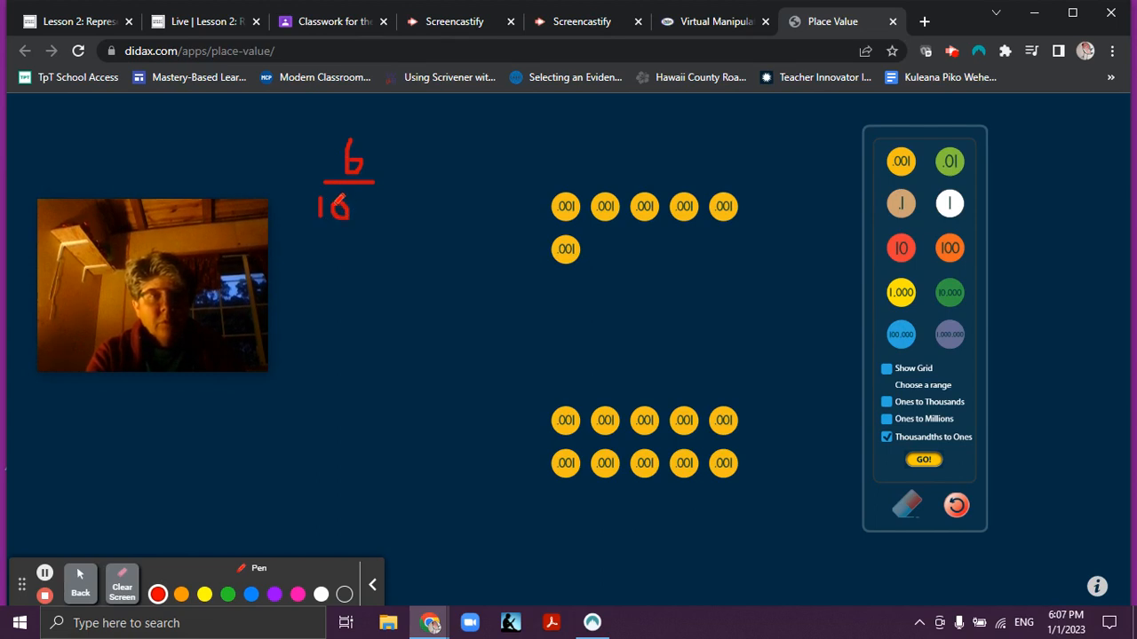
left_click_drag(342, 209, 355, 213)
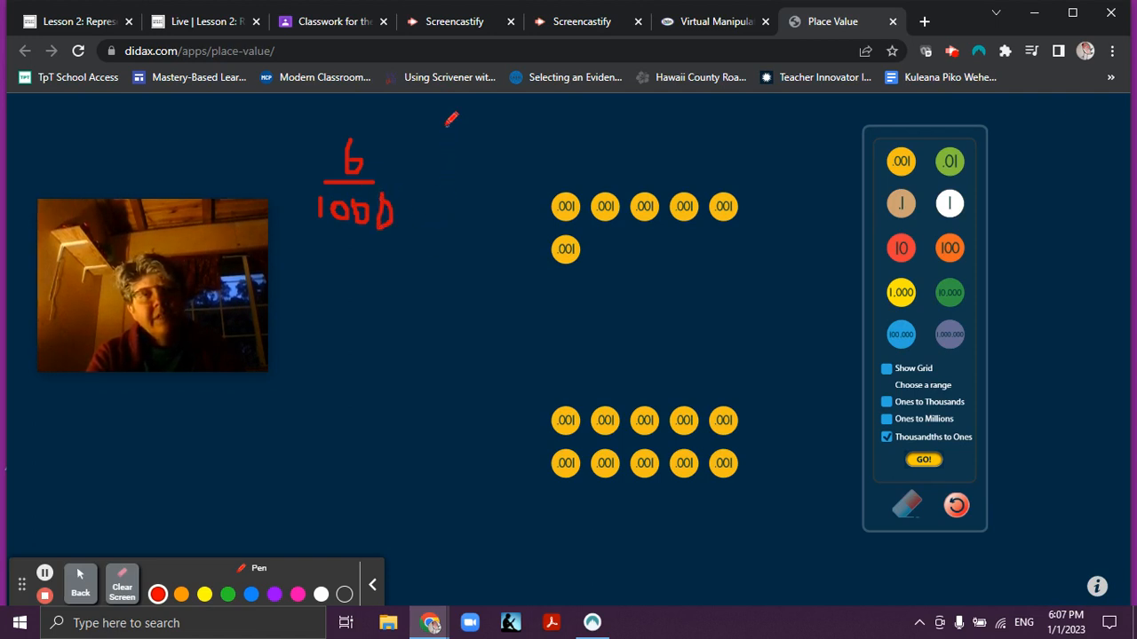
- Write the decimal 0.006 and '6th' below the fraction
left_click_drag(436, 134, 480, 146)
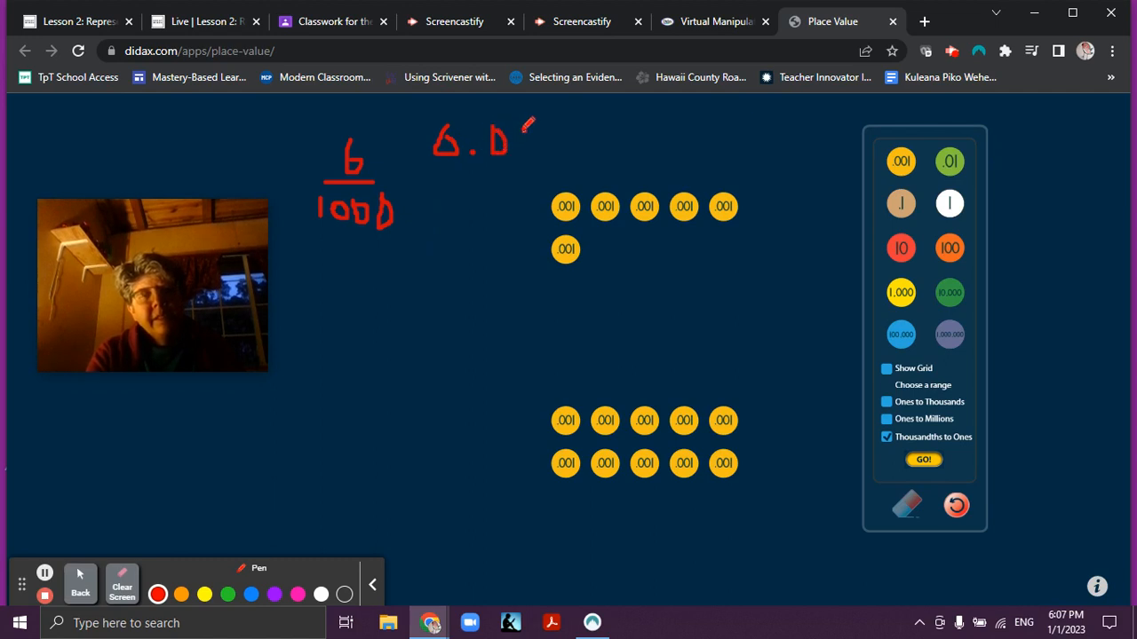
left_click_drag(528, 129, 546, 151)
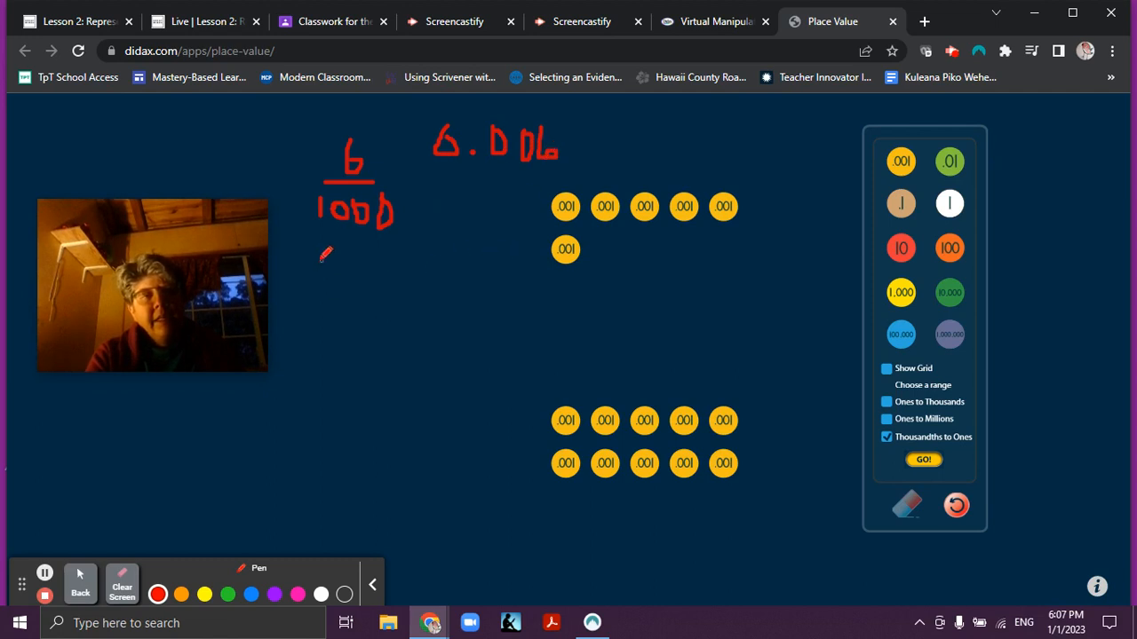
left_click_drag(333, 262, 327, 293)
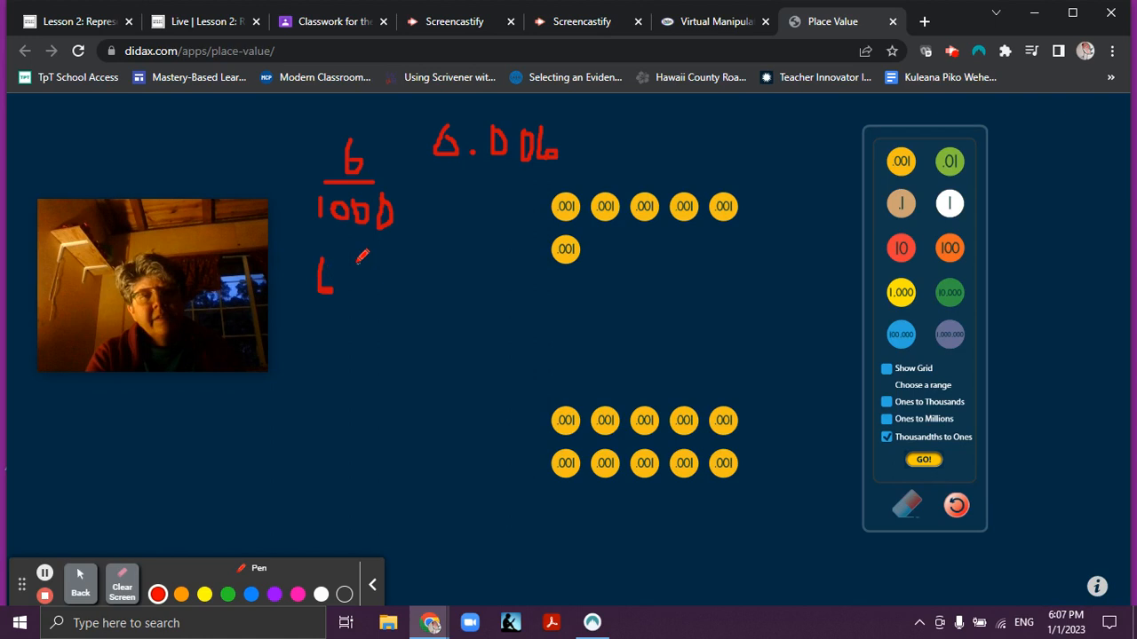
left_click_drag(333, 275, 356, 275)
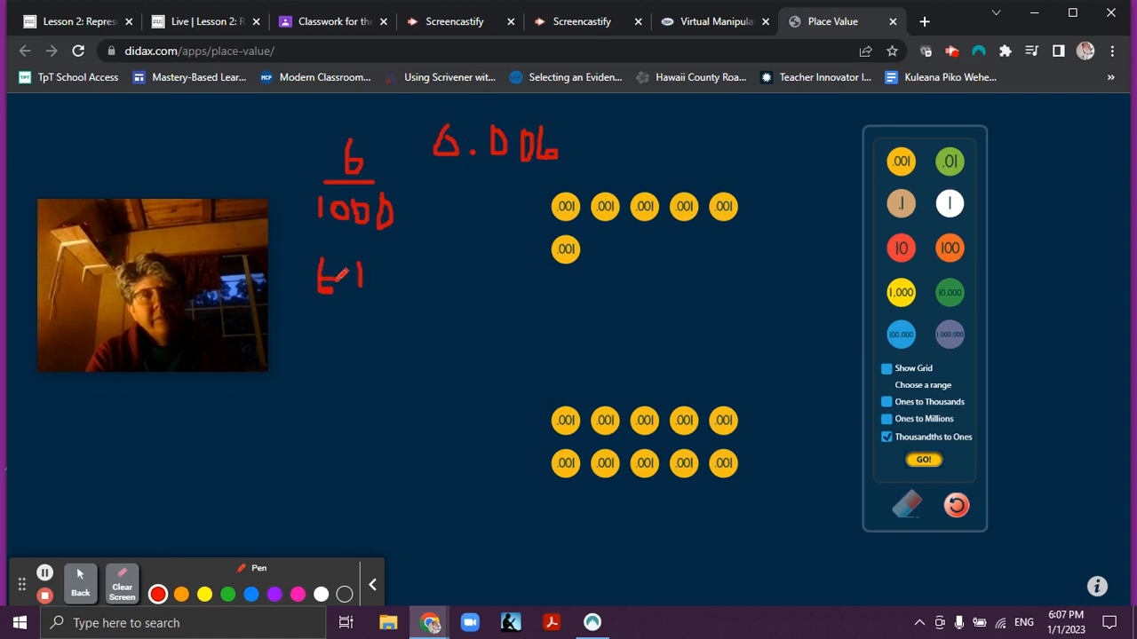
left_click_drag(319, 275, 373, 266)
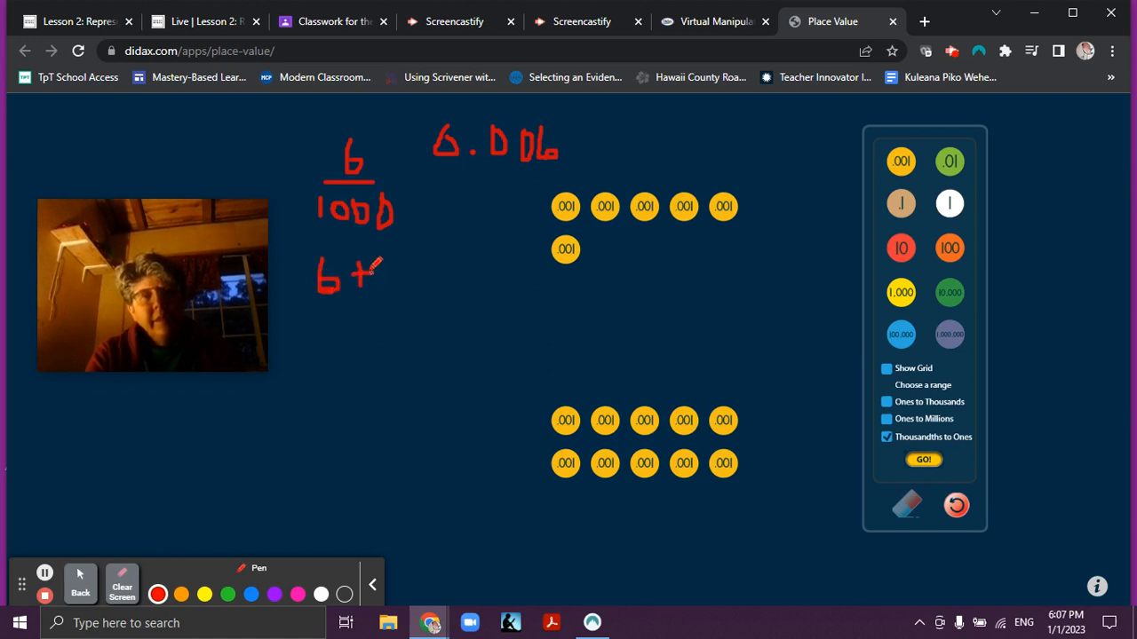
left_click_drag(373, 284, 400, 280)
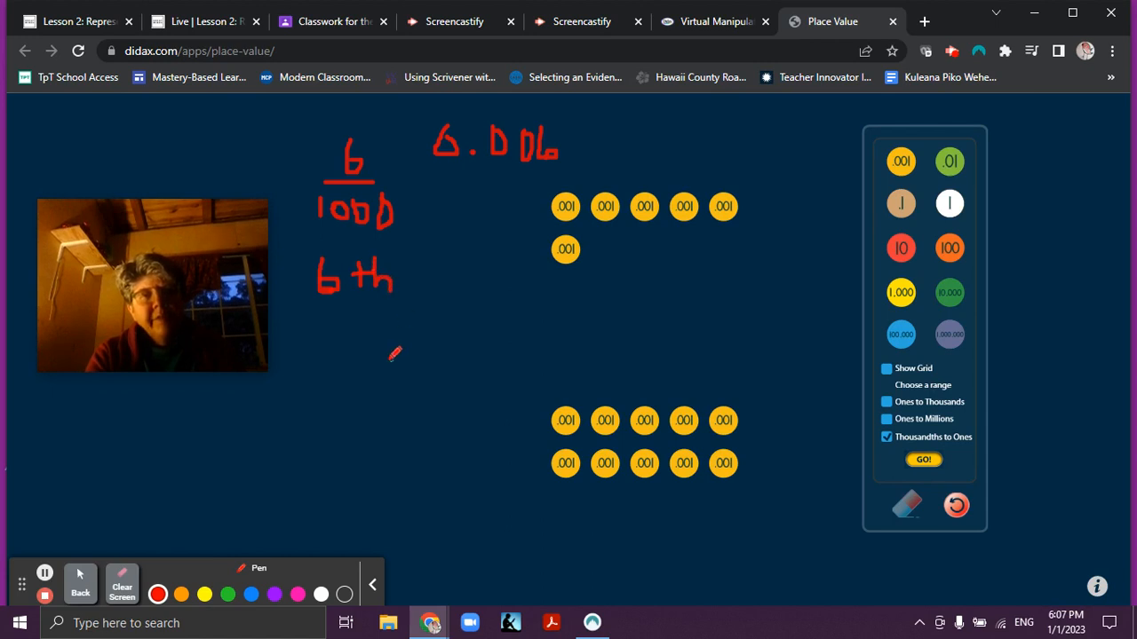
mouse_move(327, 313)
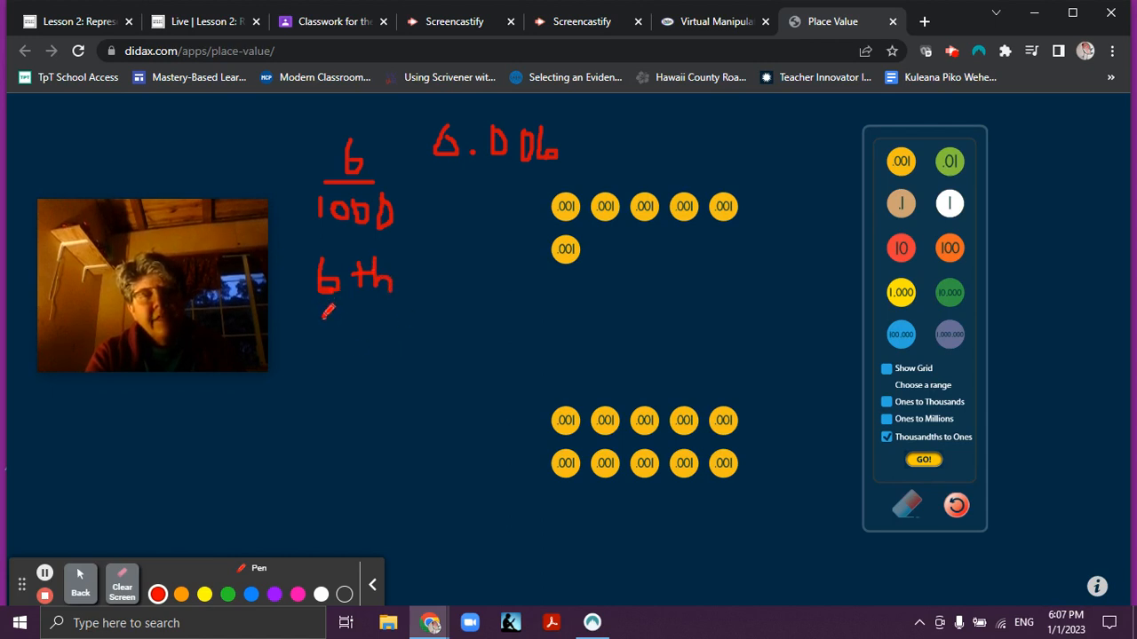
- Write the word 'sixth' beneath '6th'
left_click_drag(315, 320, 333, 338)
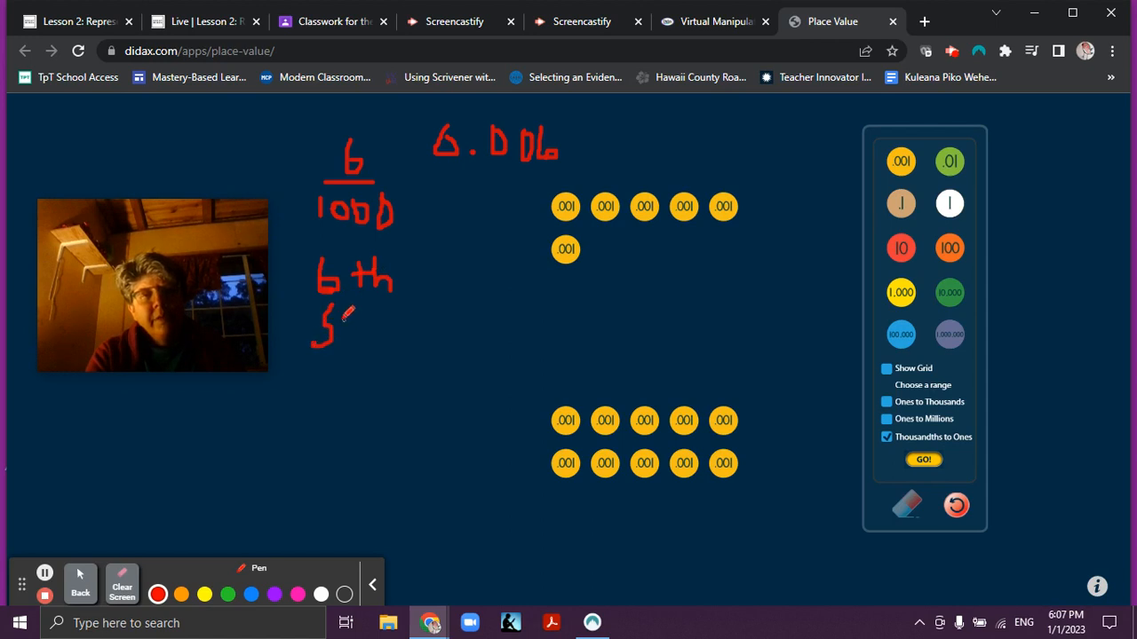
left_click_drag(338, 320, 355, 324)
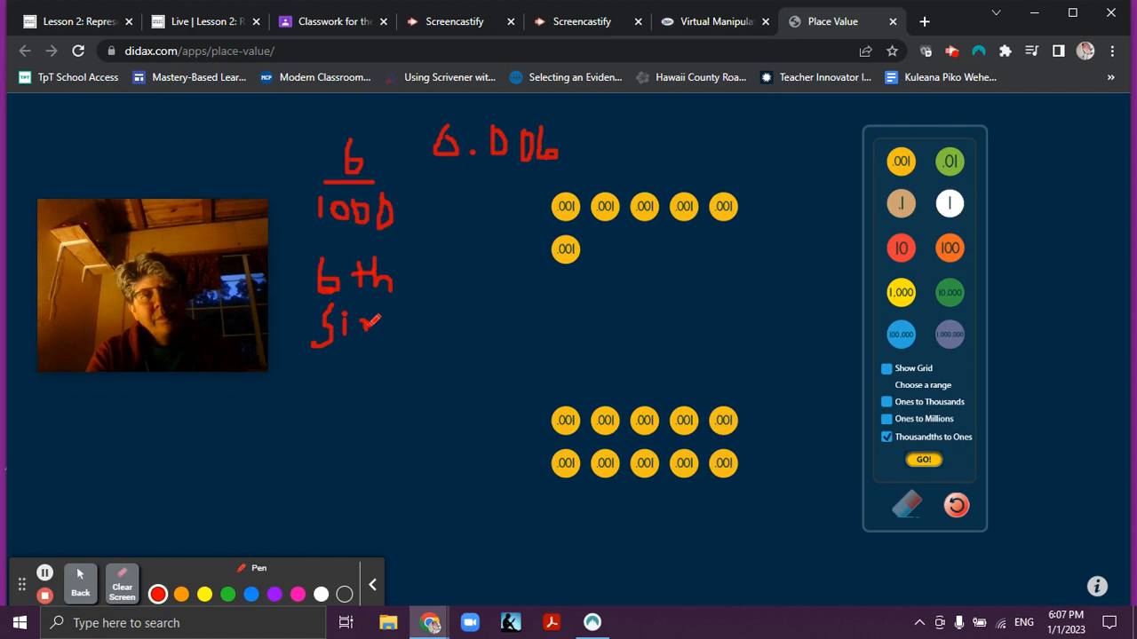
left_click_drag(359, 315, 374, 337)
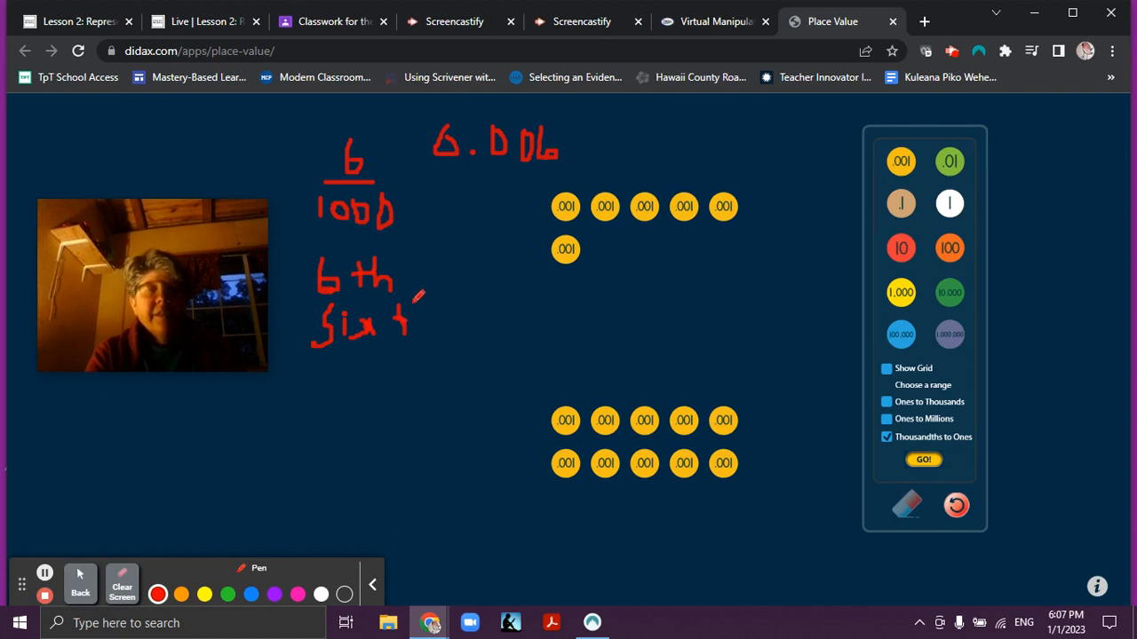
left_click_drag(409, 320, 449, 333)
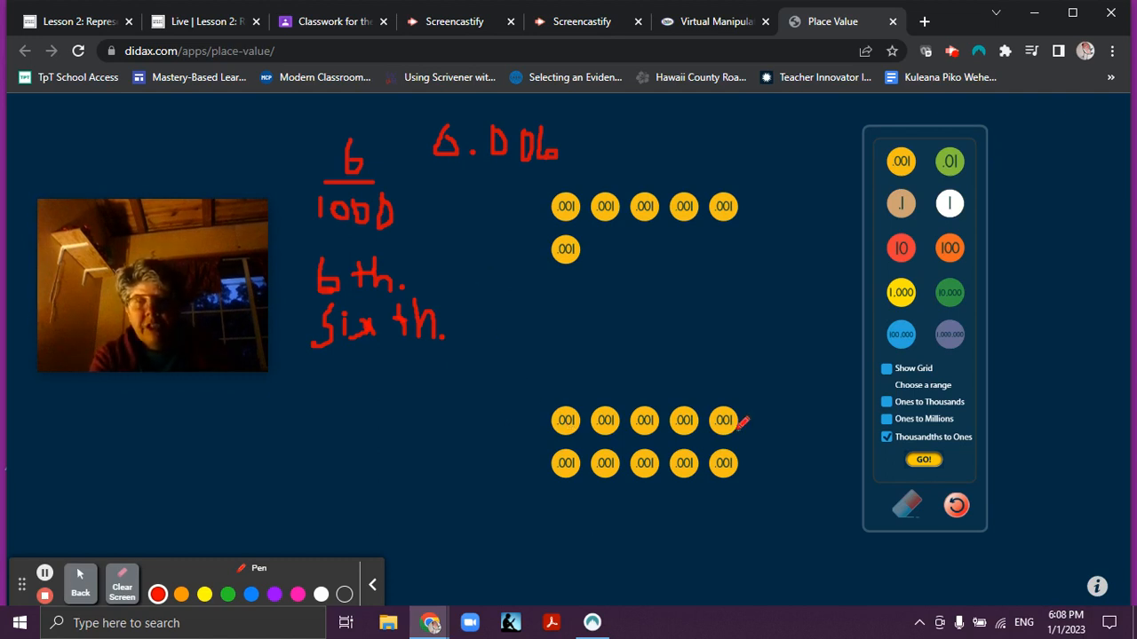
mouse_move(743, 384)
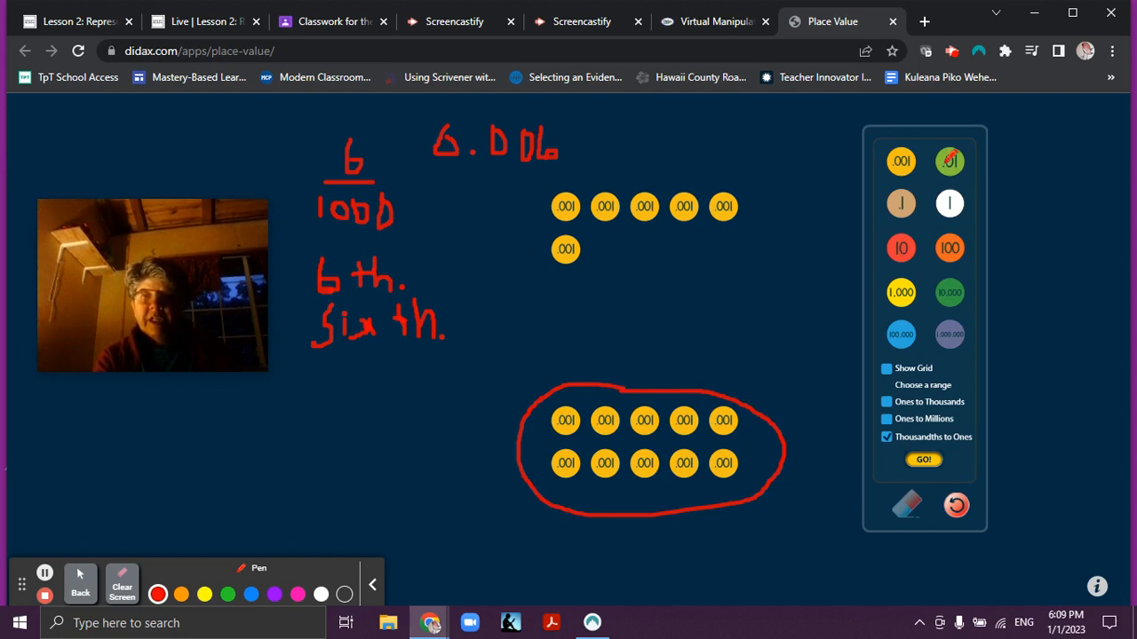
- With the red pen, write 'teen' under 'sixth' to revise the notes
left_click(80, 584)
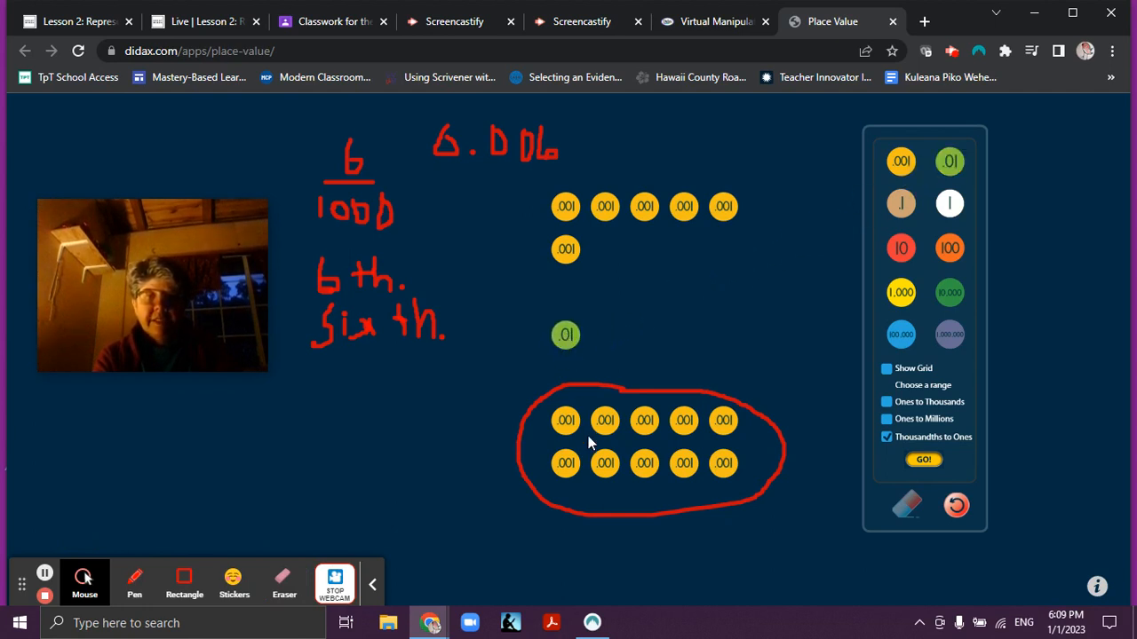
left_click(134, 581)
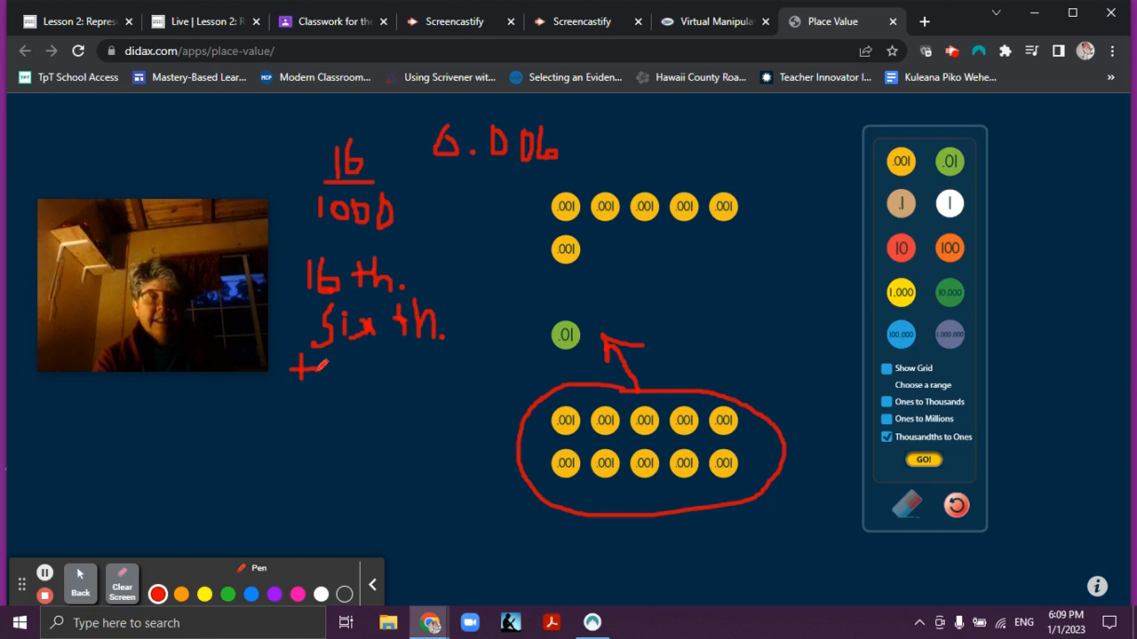
left_click_drag(302, 368, 333, 369)
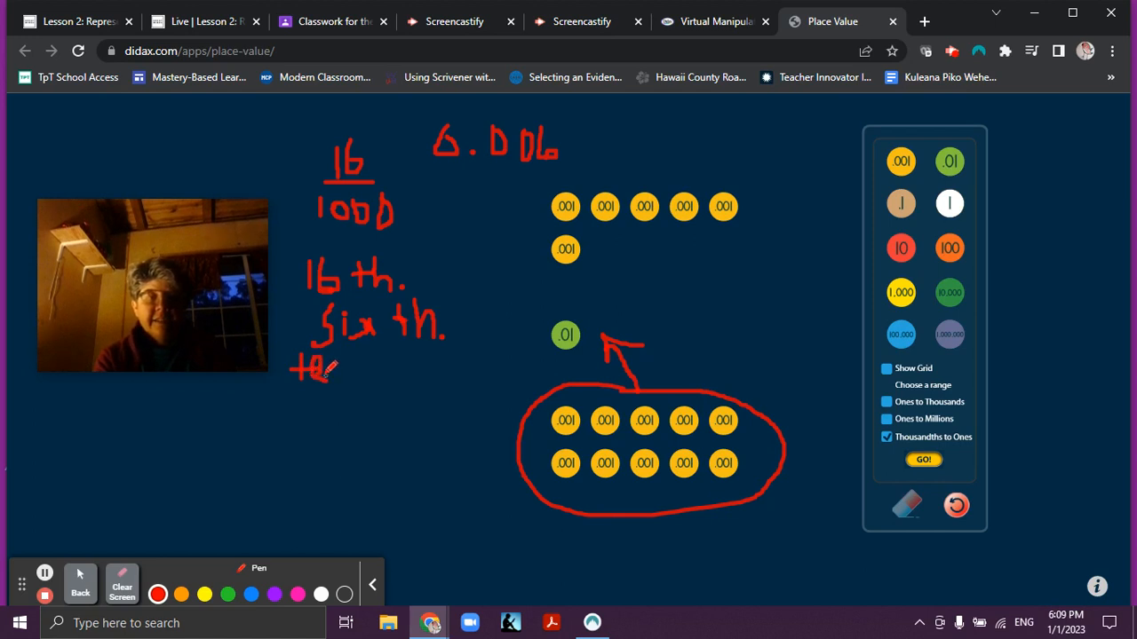
left_click_drag(338, 369, 364, 355)
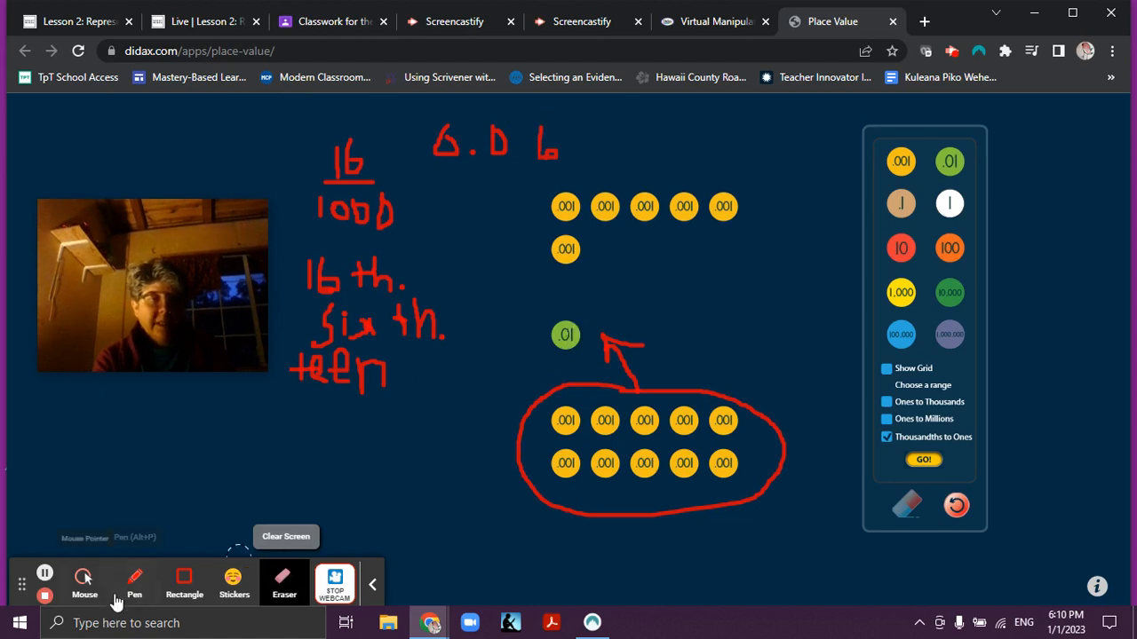
left_click(134, 578)
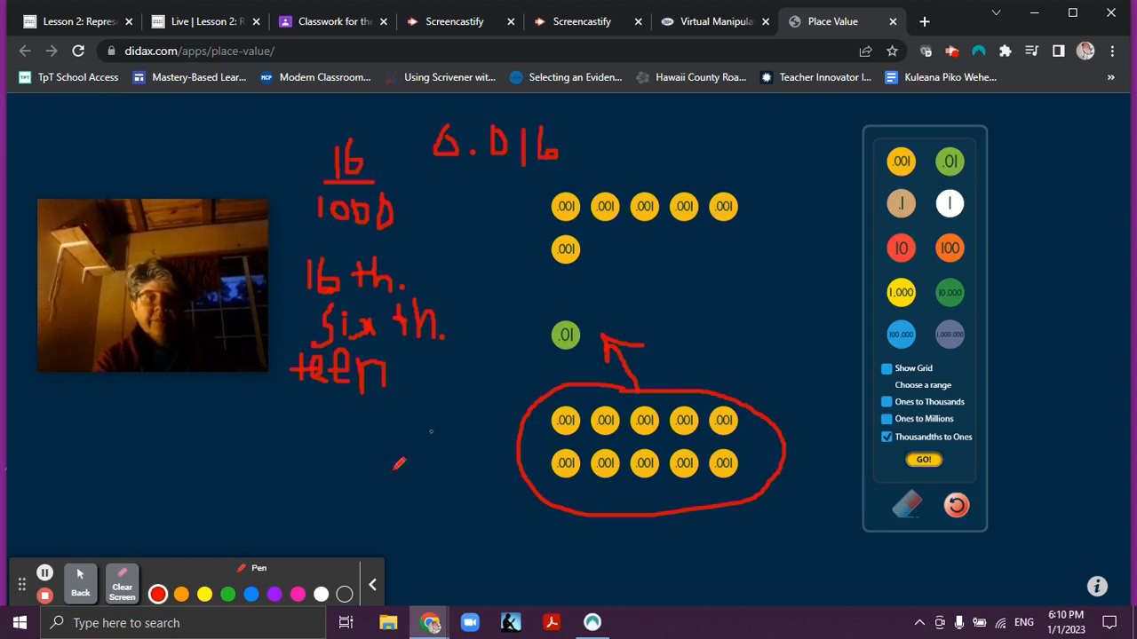
- Outline the six .001 discs and the .01 disc in blue, labelled '1 hun.' and '6 th.'
left_click(252, 594)
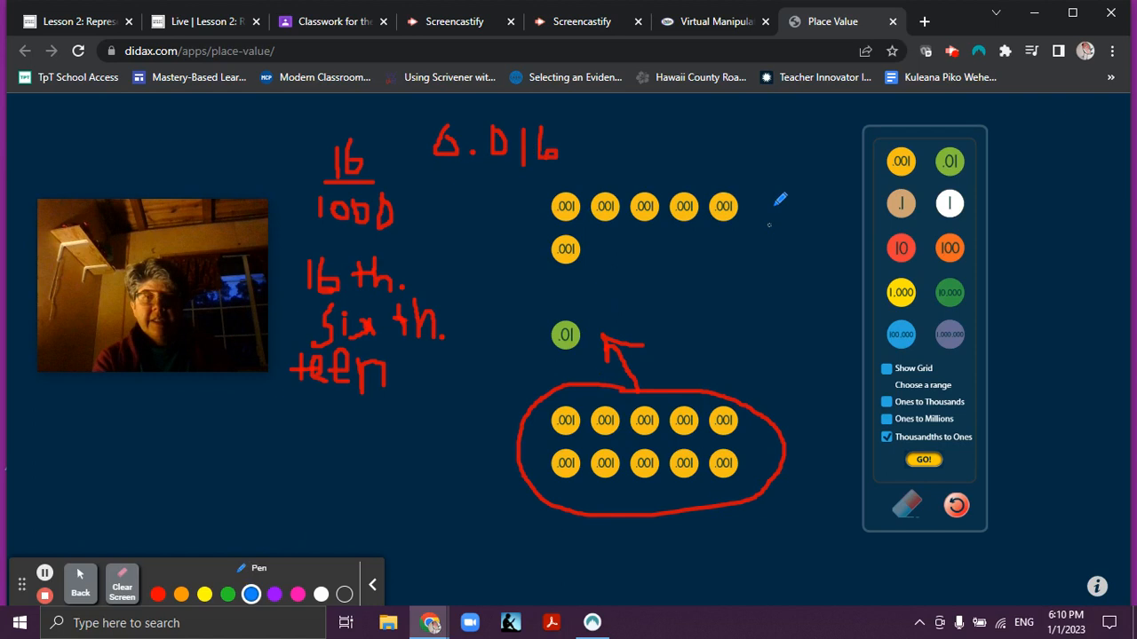
left_click_drag(773, 187, 528, 374)
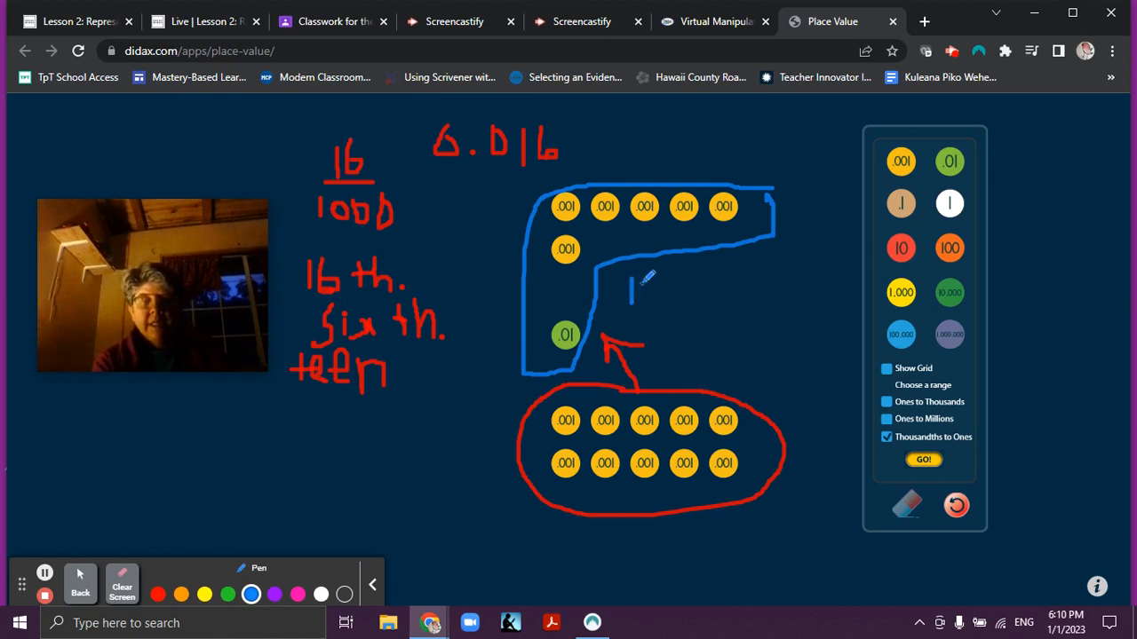
left_click_drag(652, 284, 671, 307)
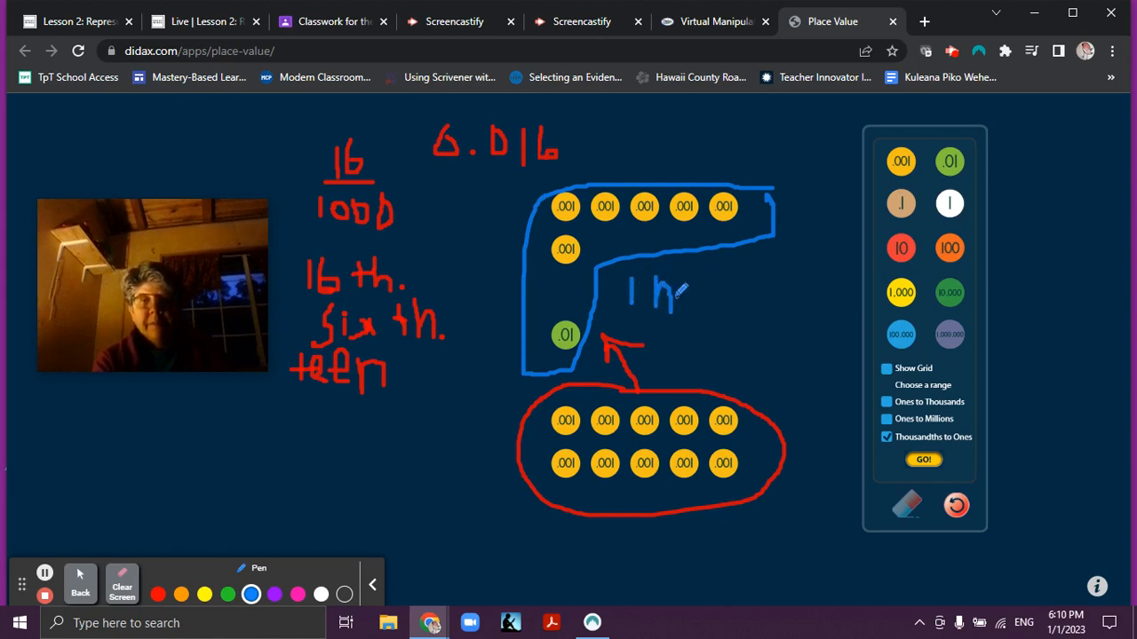
left_click_drag(679, 289, 697, 306)
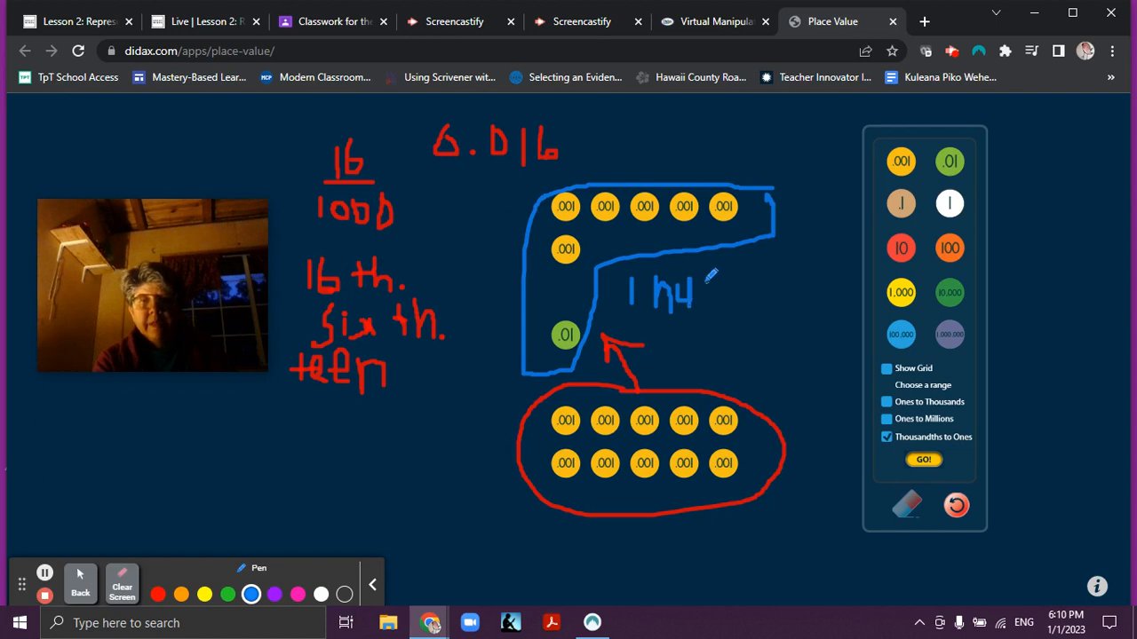
left_click_drag(715, 293, 732, 302)
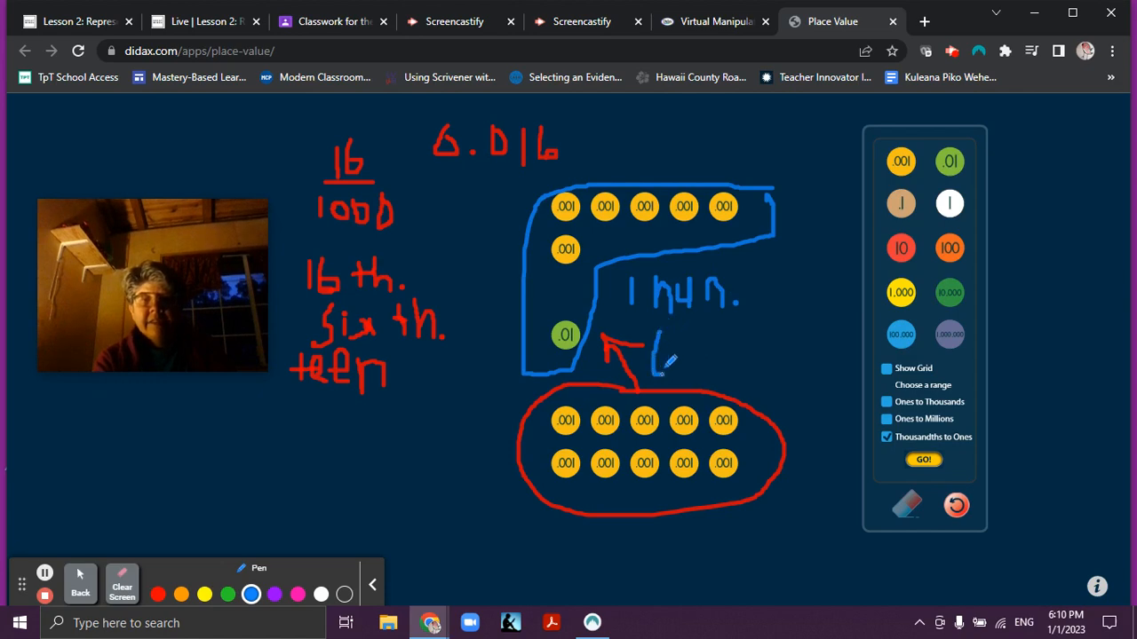
left_click_drag(661, 346, 693, 373)
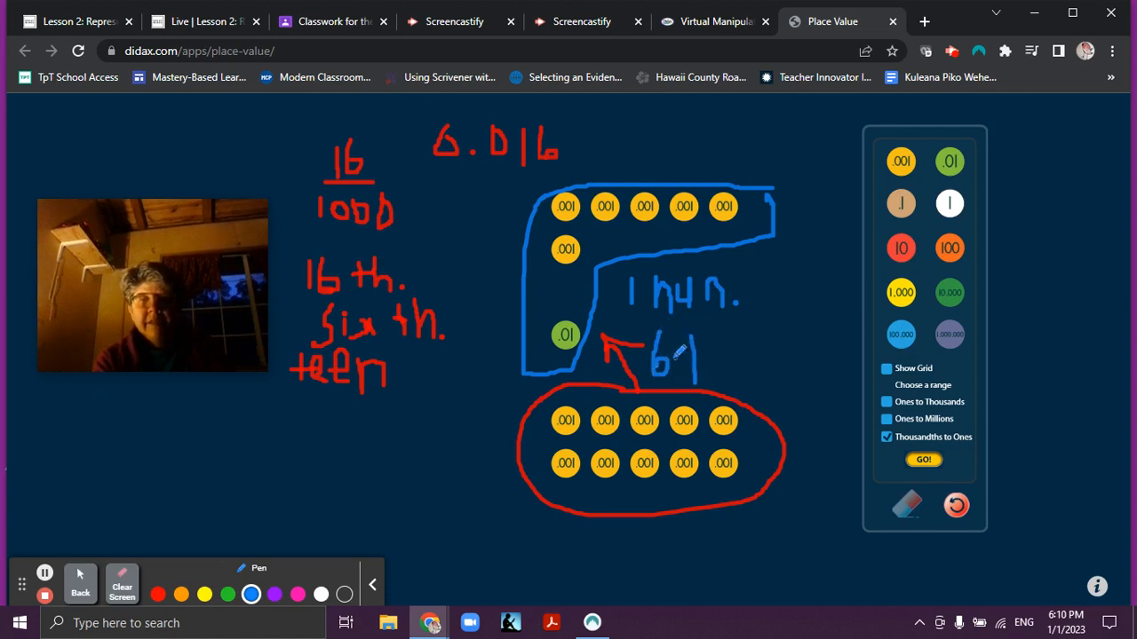
left_click_drag(697, 355, 742, 364)
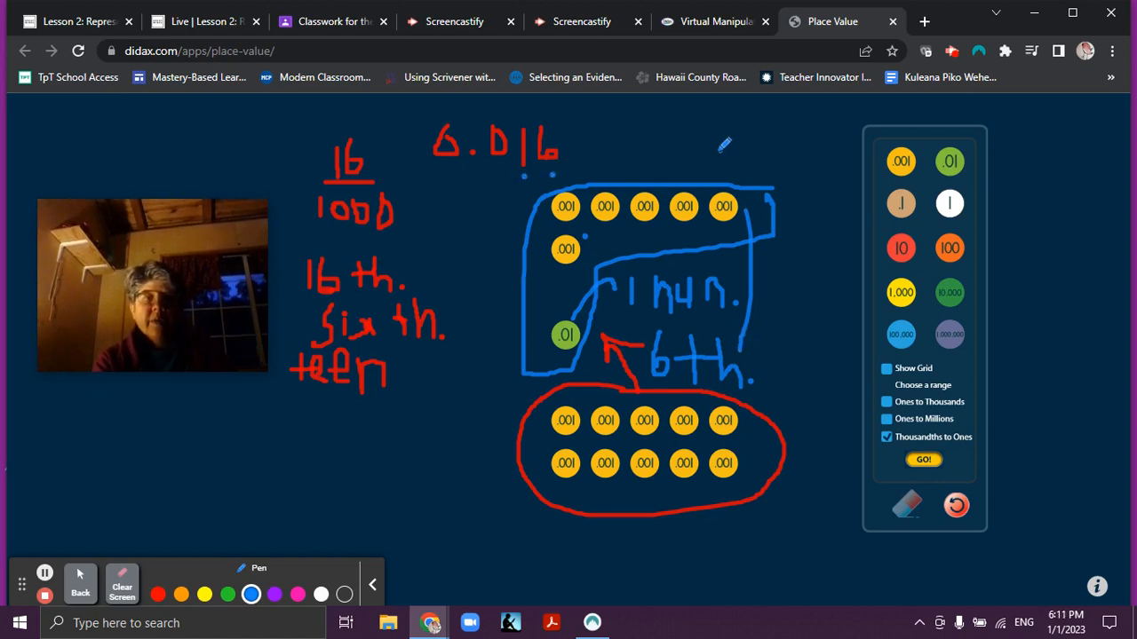
mouse_move(408, 478)
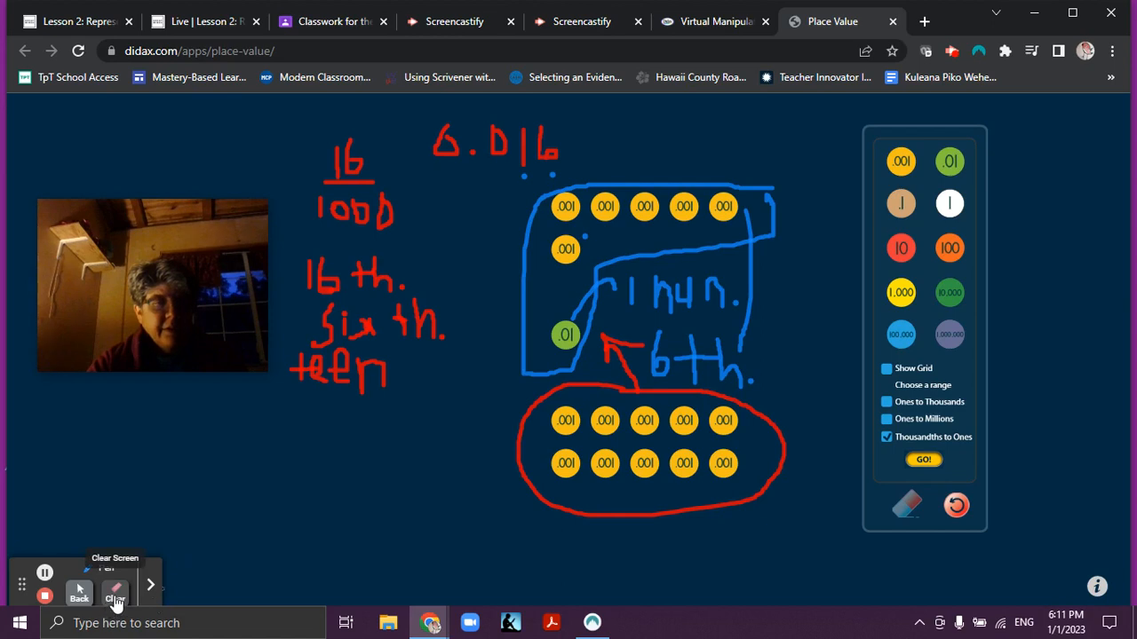
- Clear all handwriting and drag two .001 discs into the lower group
left_click(115, 590)
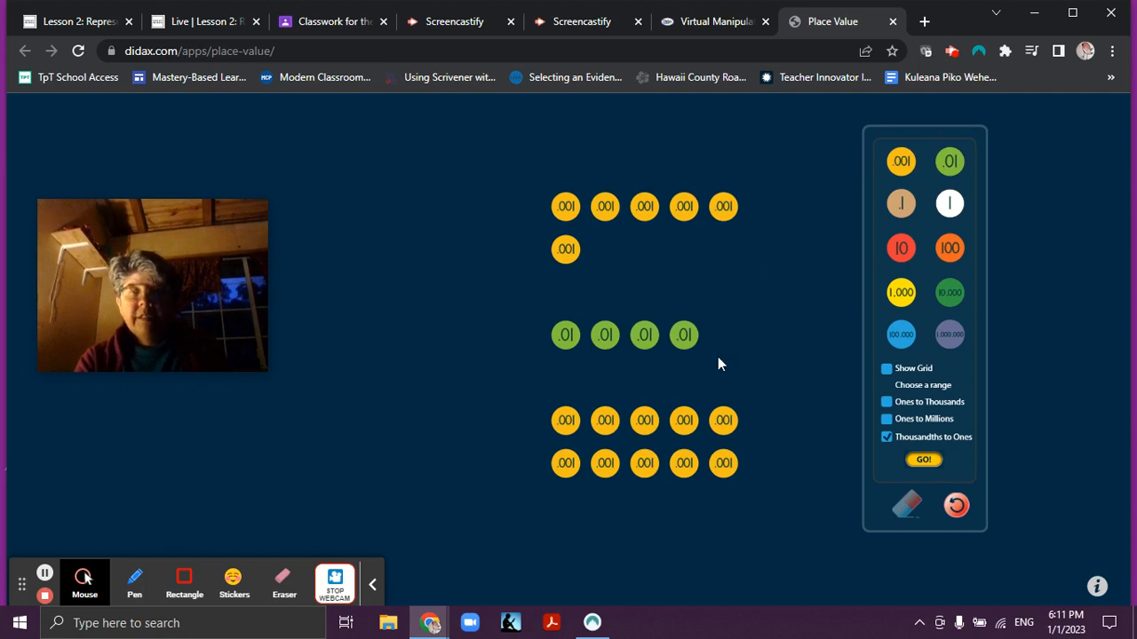
left_click_drag(566, 249, 573, 510)
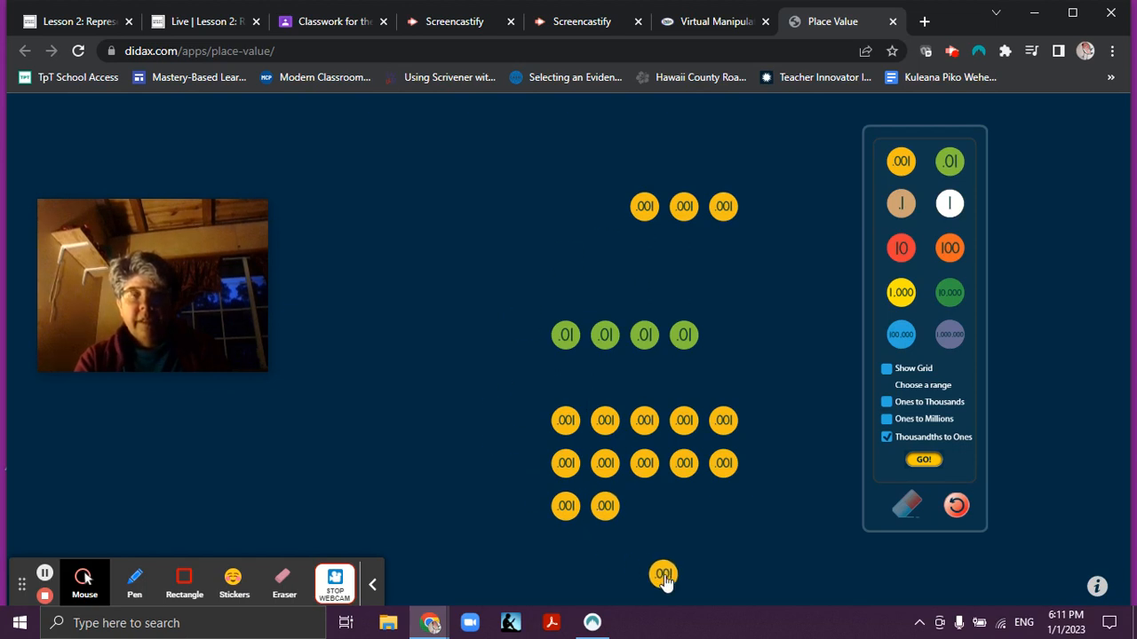
left_click_drag(664, 575, 843, 178)
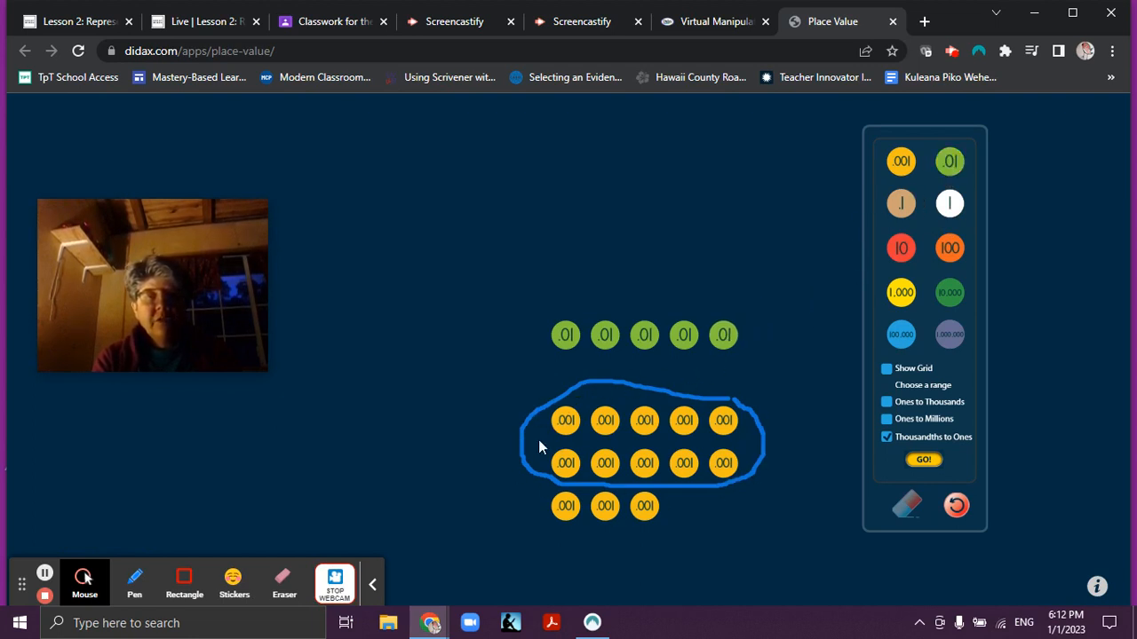
mouse_move(134, 576)
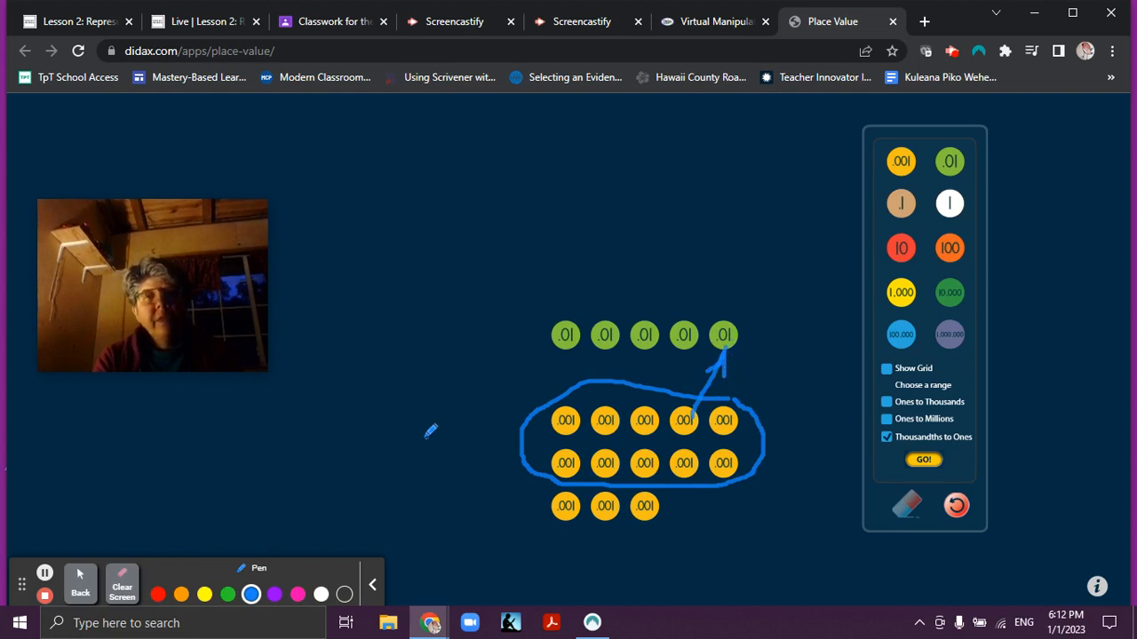
left_click(82, 582)
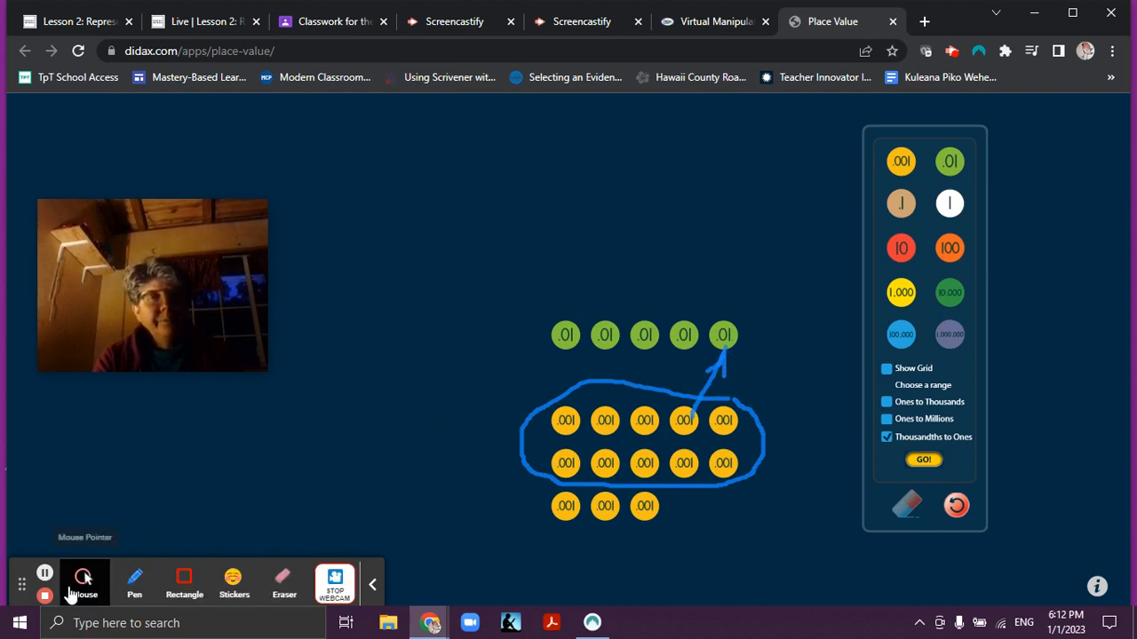
mouse_move(623, 449)
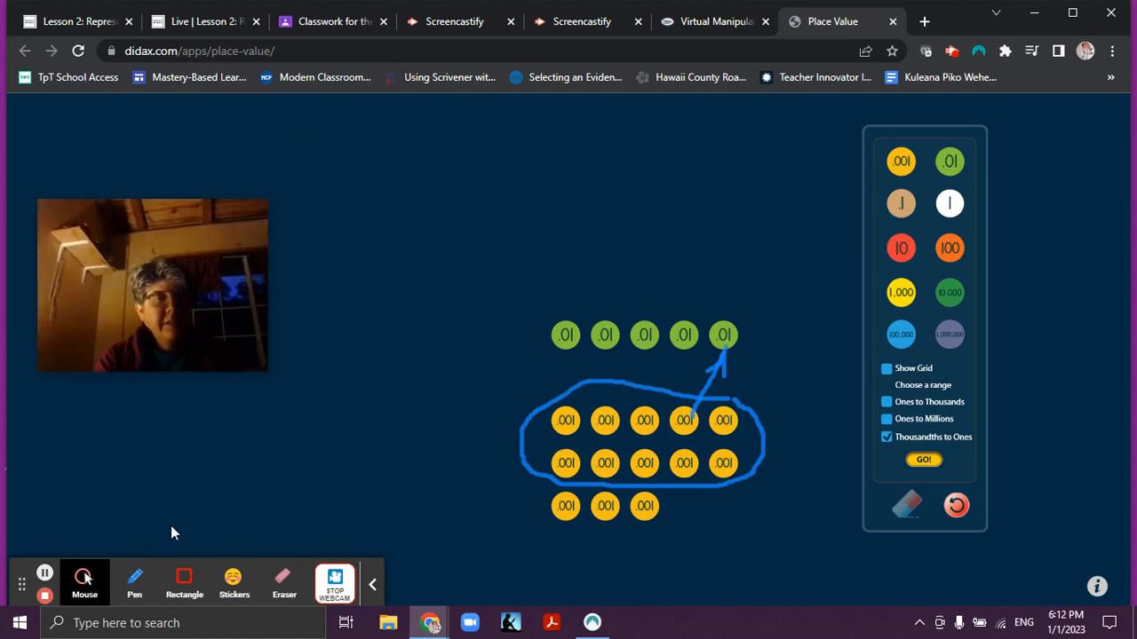
left_click(135, 578)
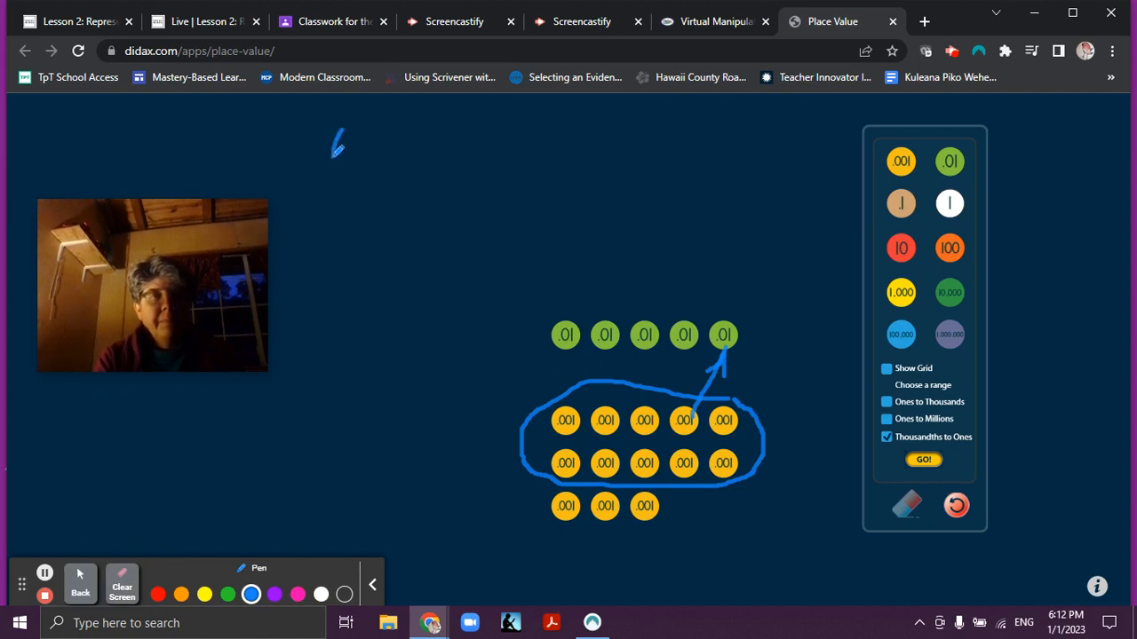
- Handwrite 0.040 + 0.013 with a sum line and answer 0.053
left_click_drag(333, 138, 351, 164)
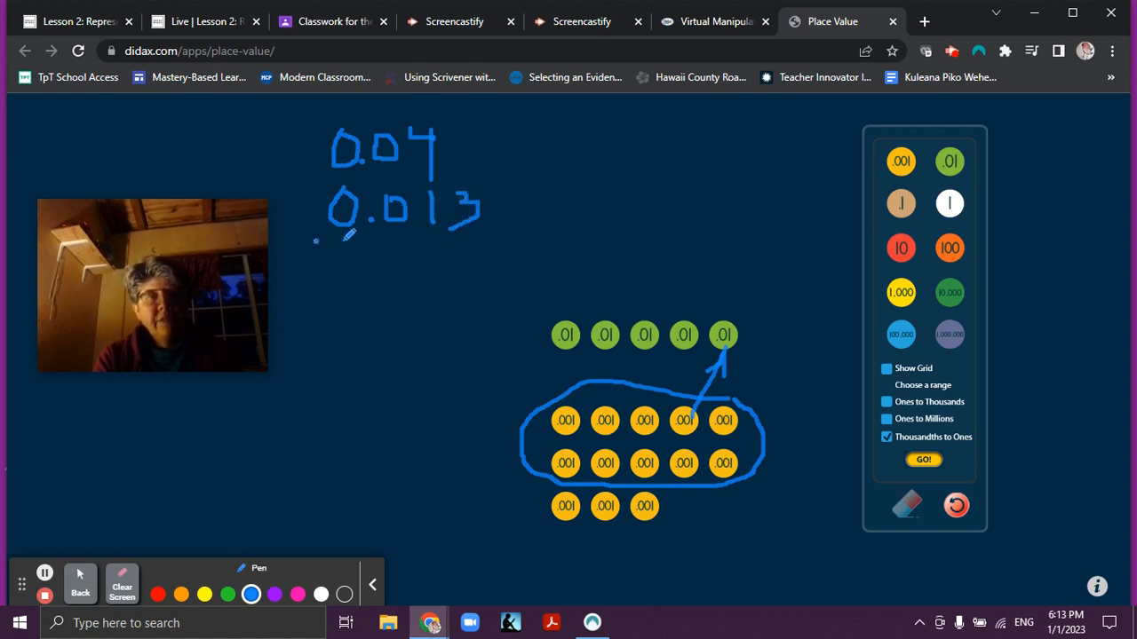
left_click_drag(315, 240, 504, 240)
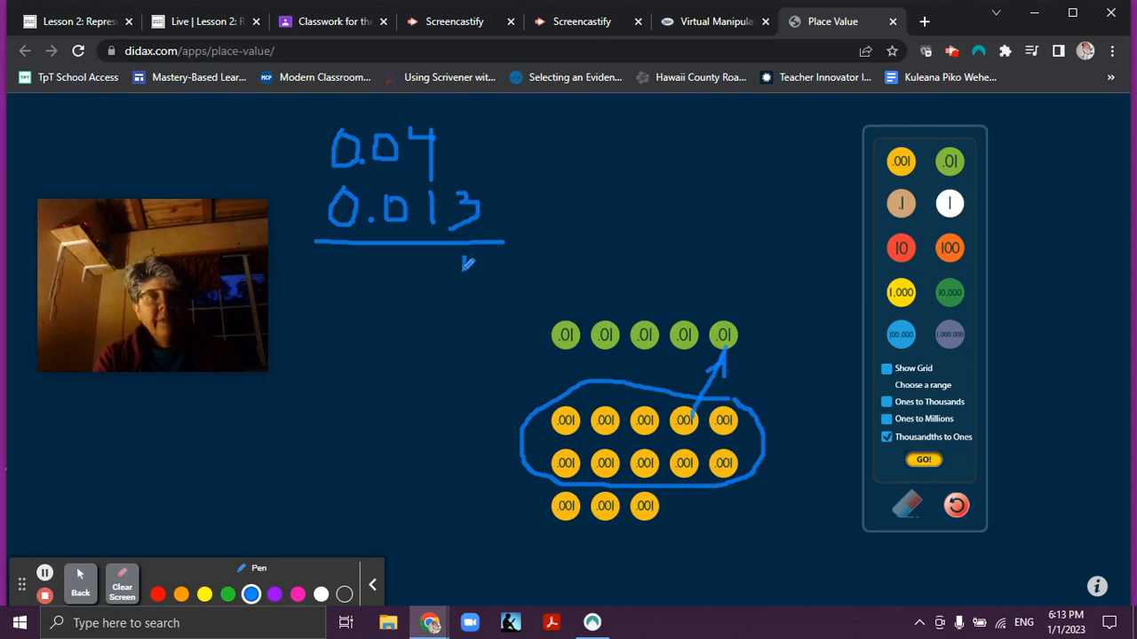
left_click_drag(462, 267, 479, 293)
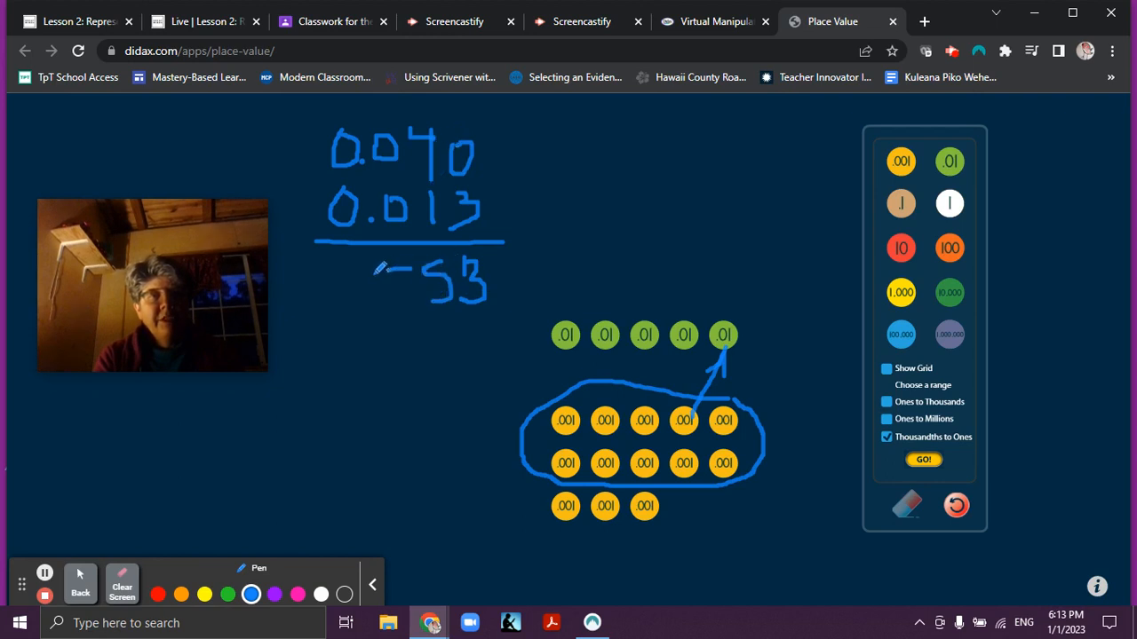
left_click_drag(381, 266, 409, 302)
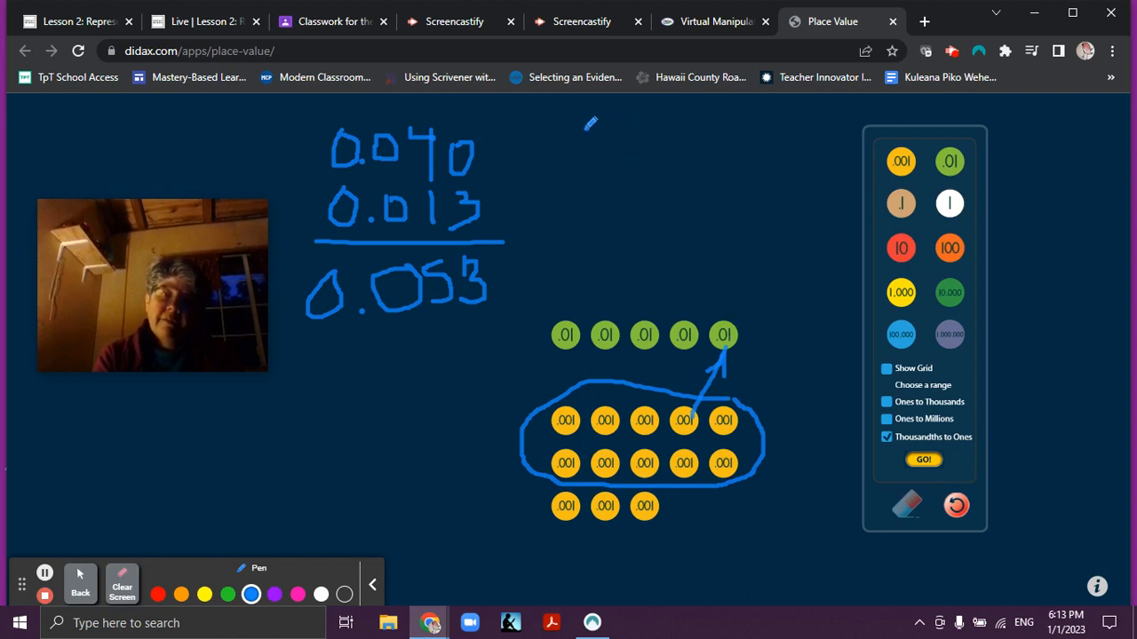
- Handwrite a second sum, 0.05 + 0.003, with answer 0.053
left_click_drag(586, 129, 609, 151)
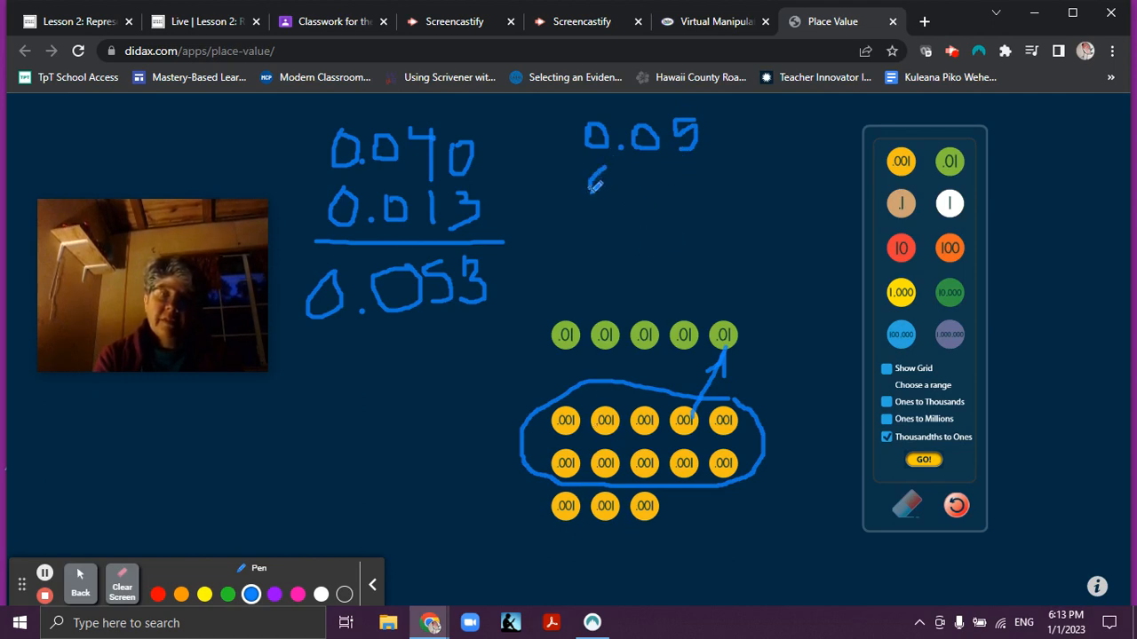
left_click_drag(590, 182, 627, 200)
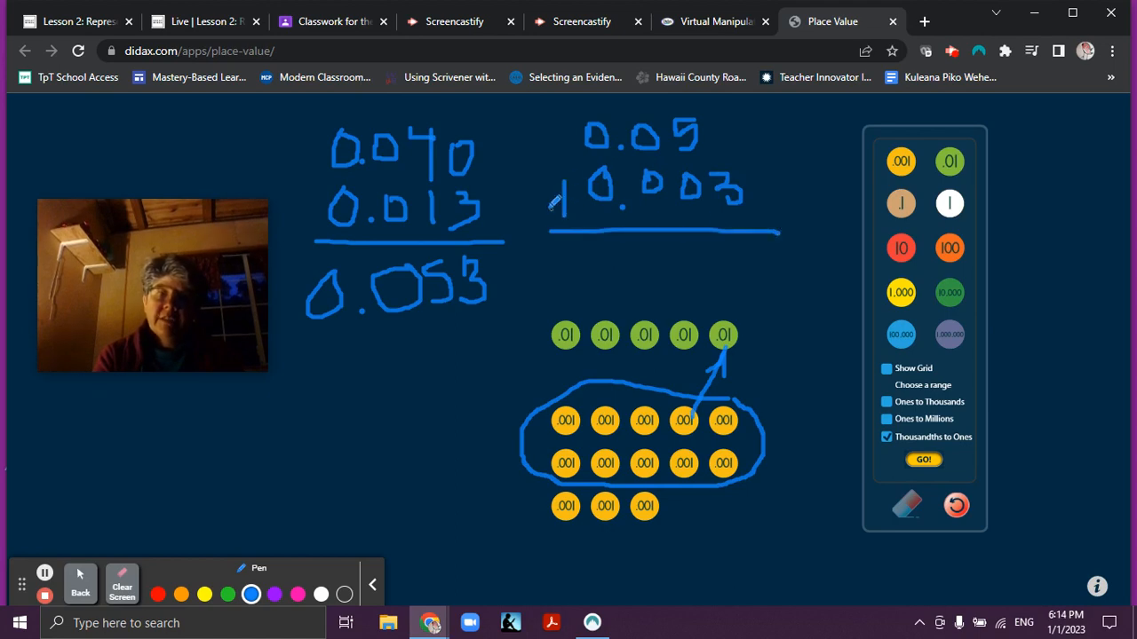
left_click_drag(551, 204, 604, 266)
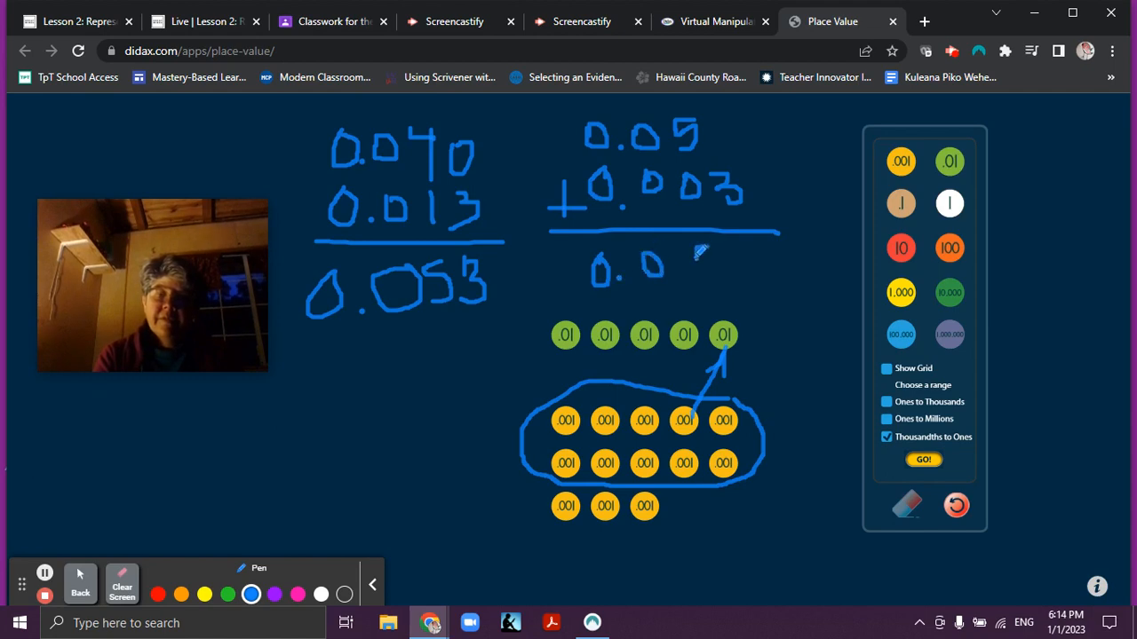
left_click_drag(684, 271, 737, 258)
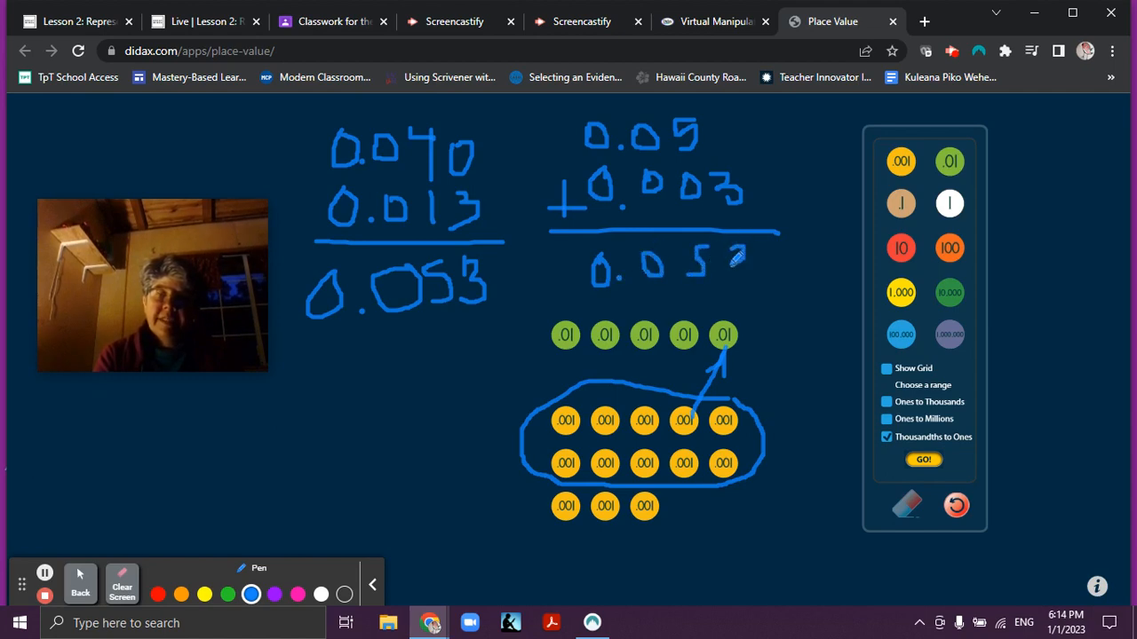